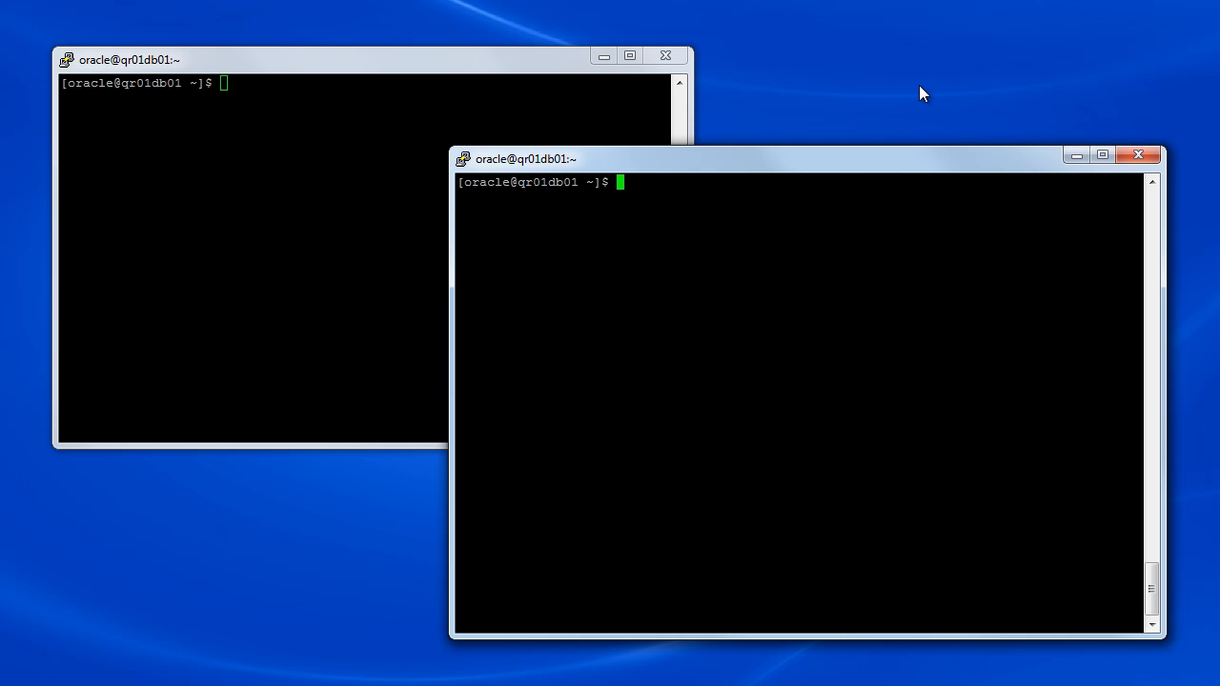
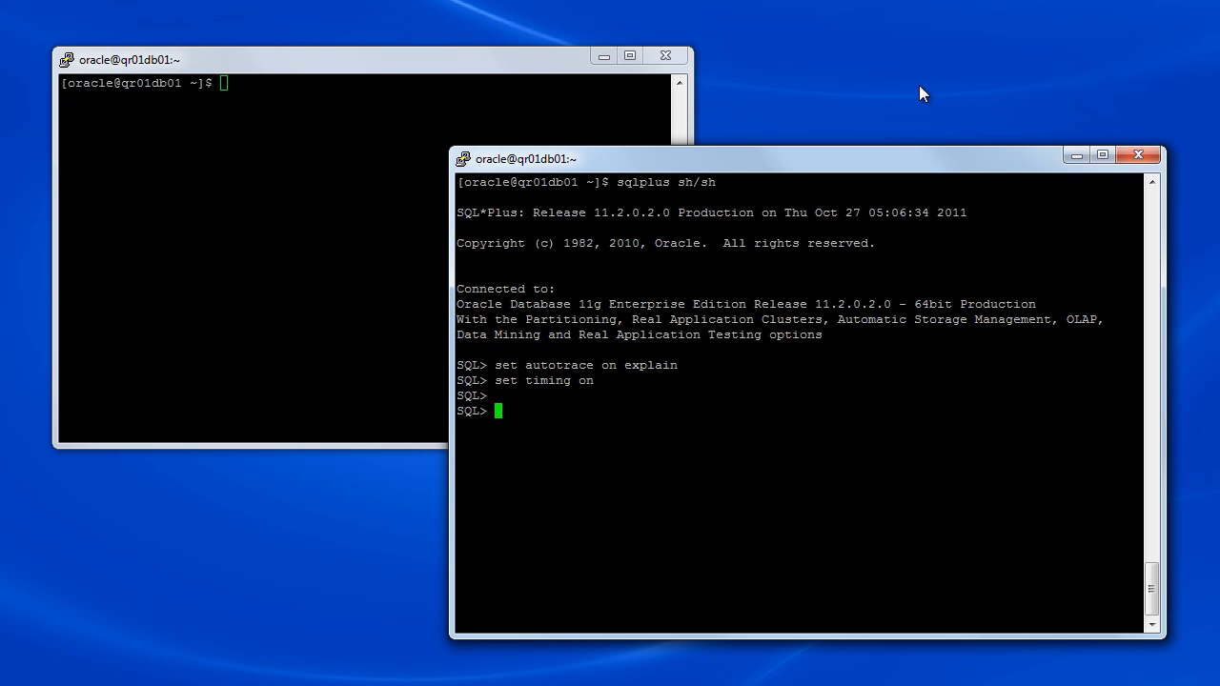
- Count customers where cust_valid='A', returning 137732 with its full-scan plan
text(select cou)
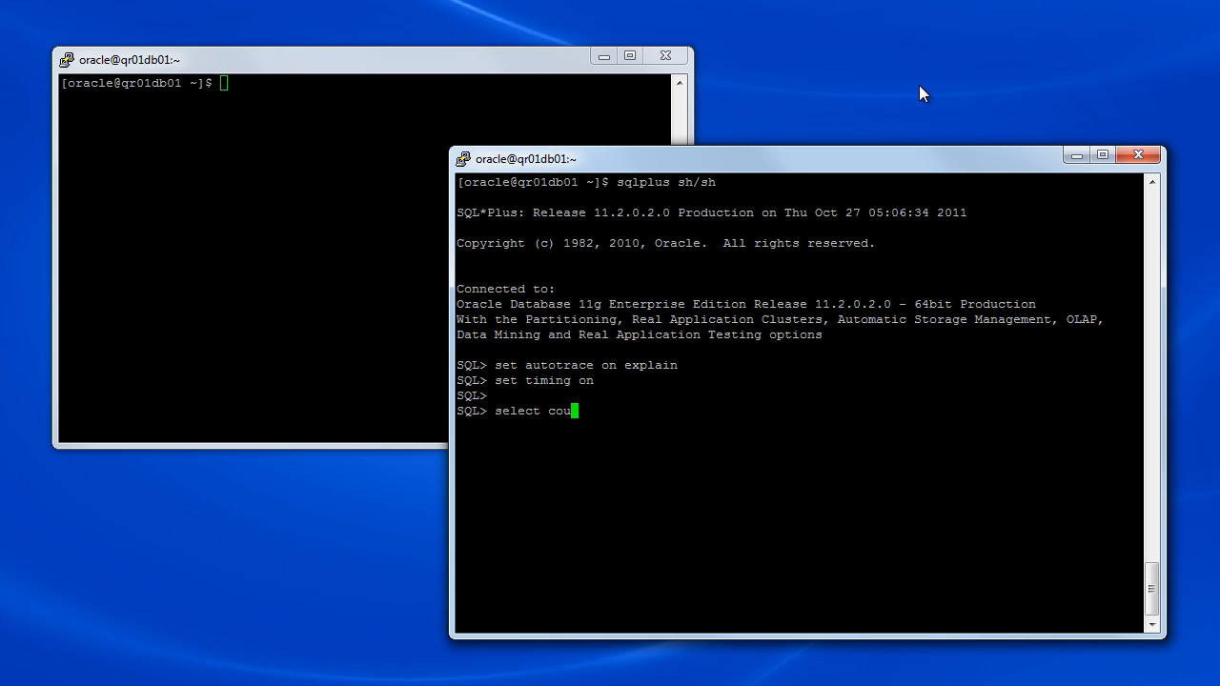
text(nt(*) from cust)
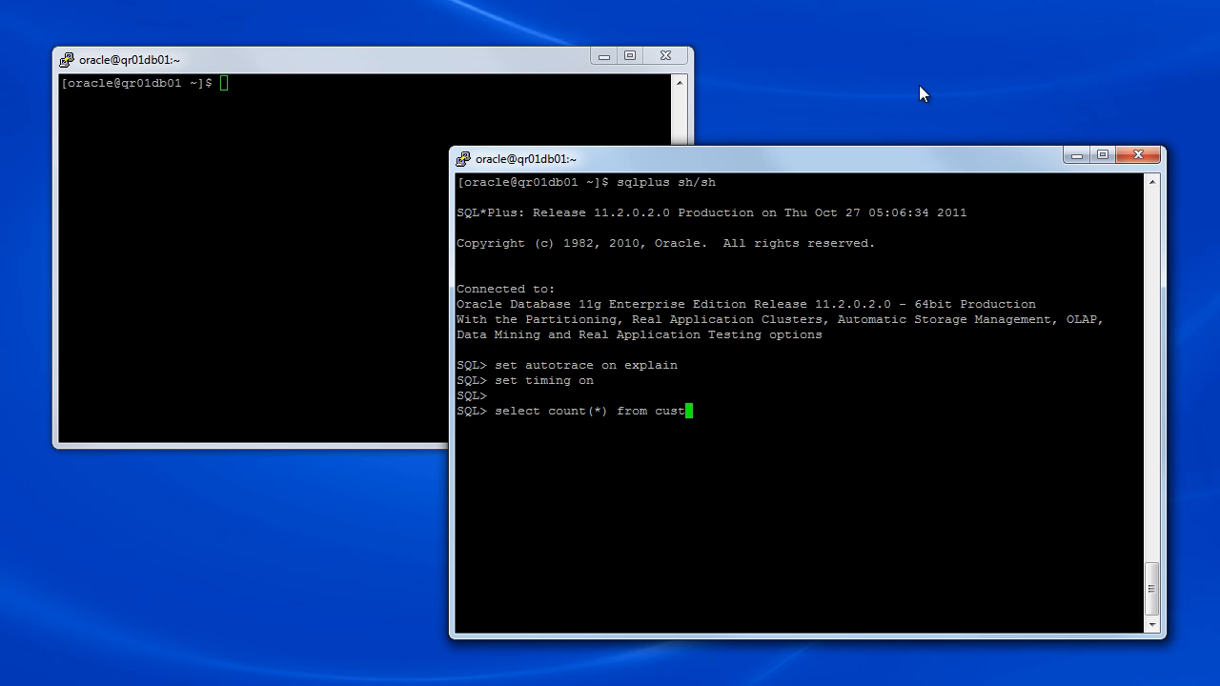
text(omers where cust)
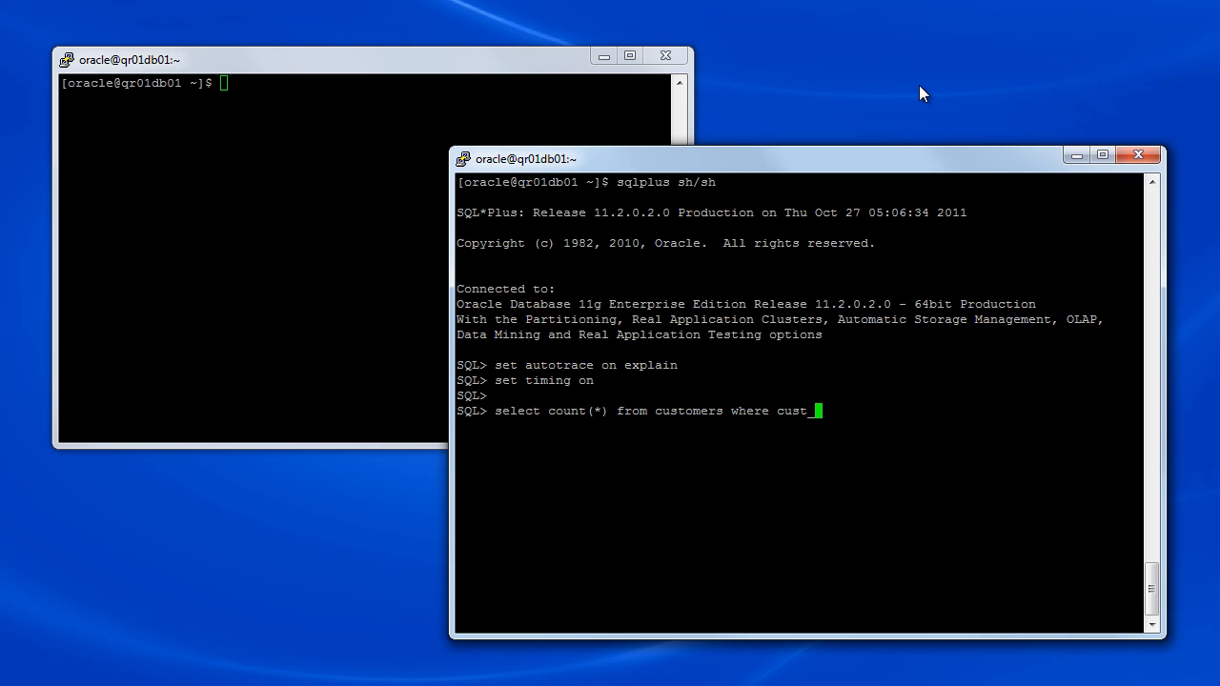
text(_valid='A';)
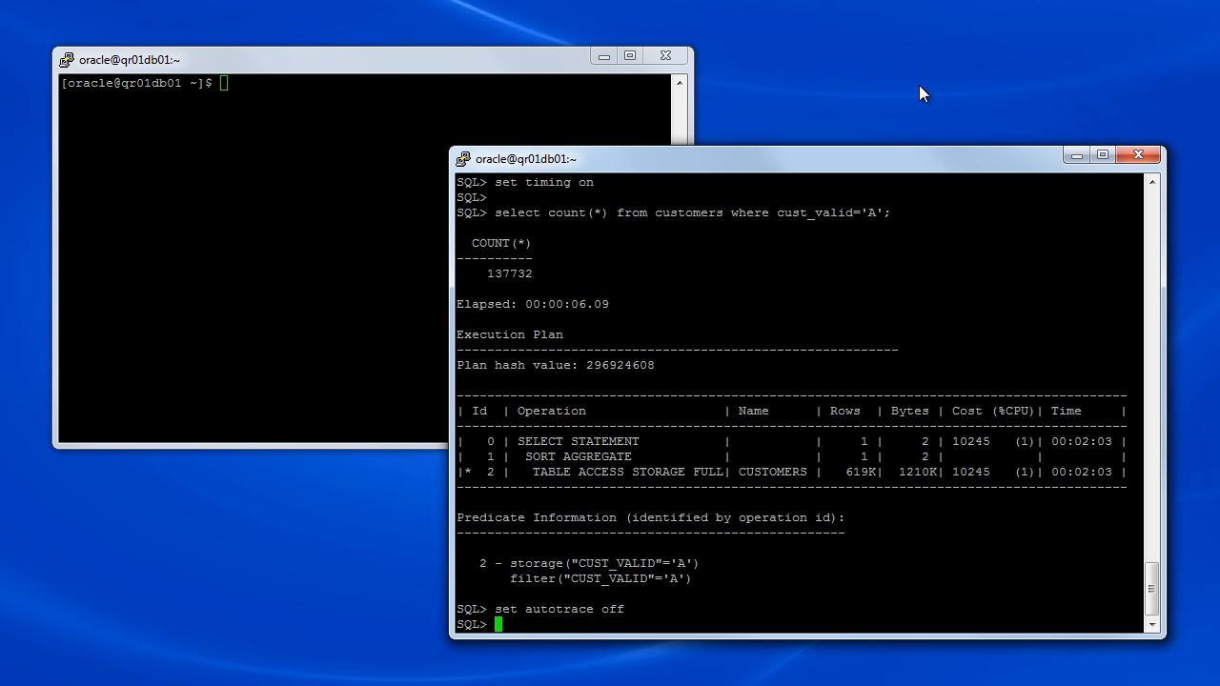
text(@)
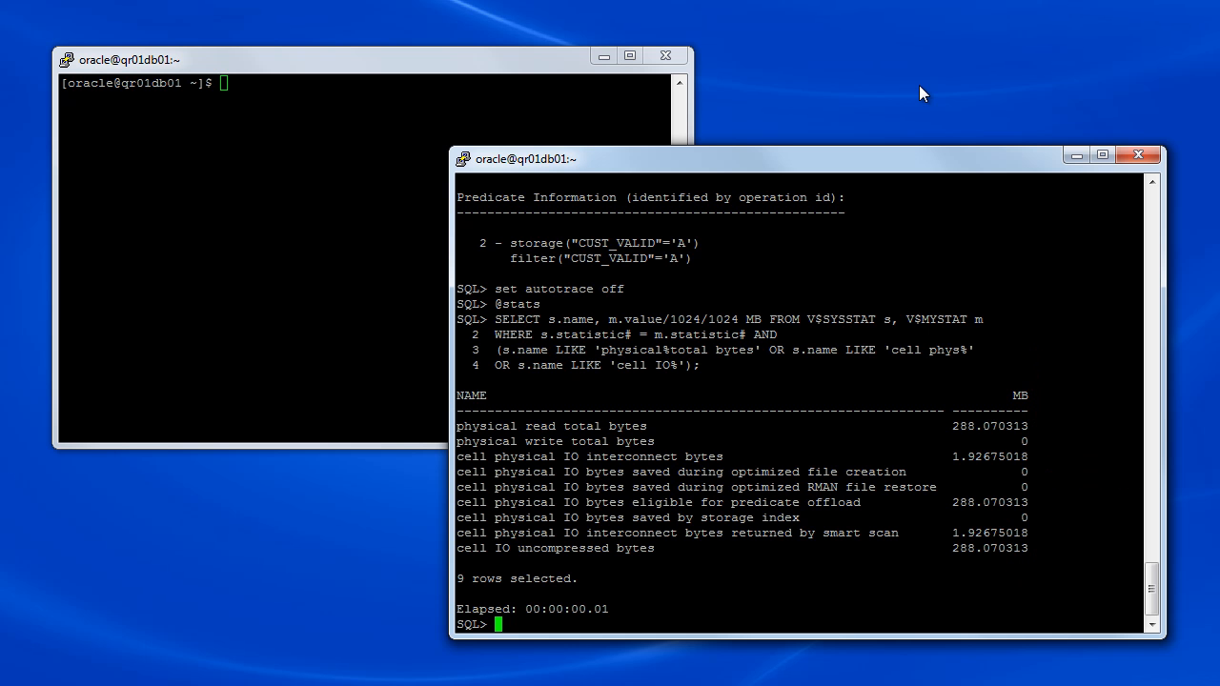
text(@waits)
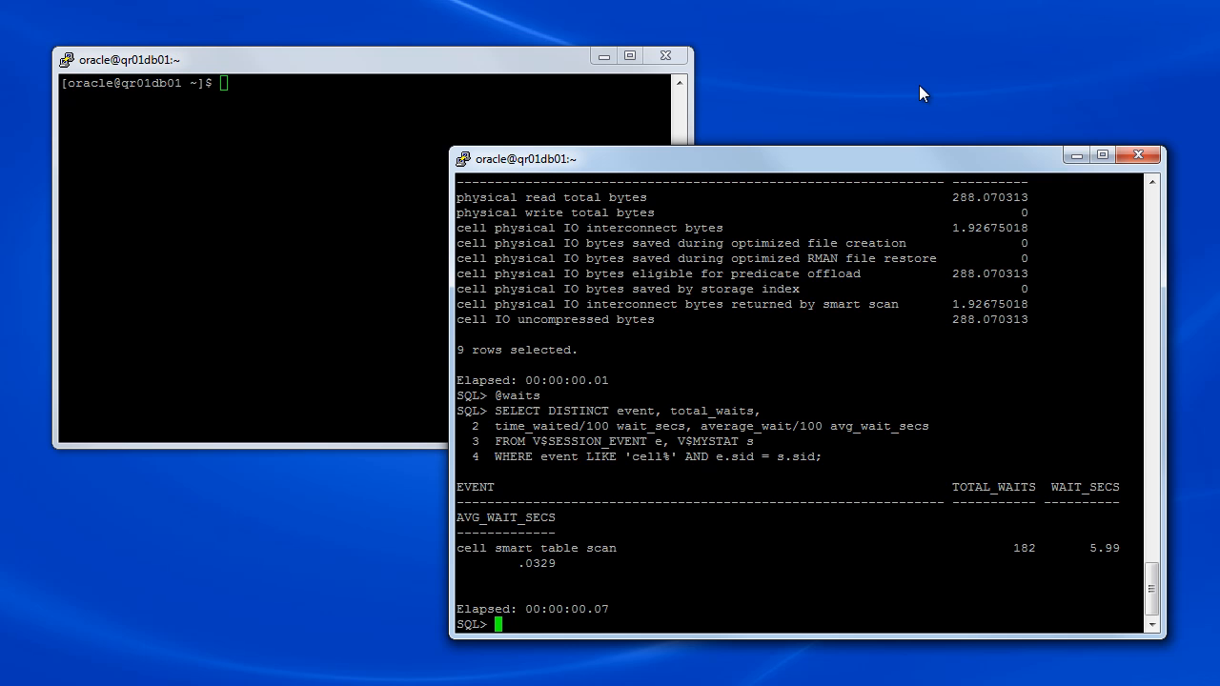
- Start a second SQL*Plus session as sh to run the credit-limit update script
text(sqlplus sh/sh)
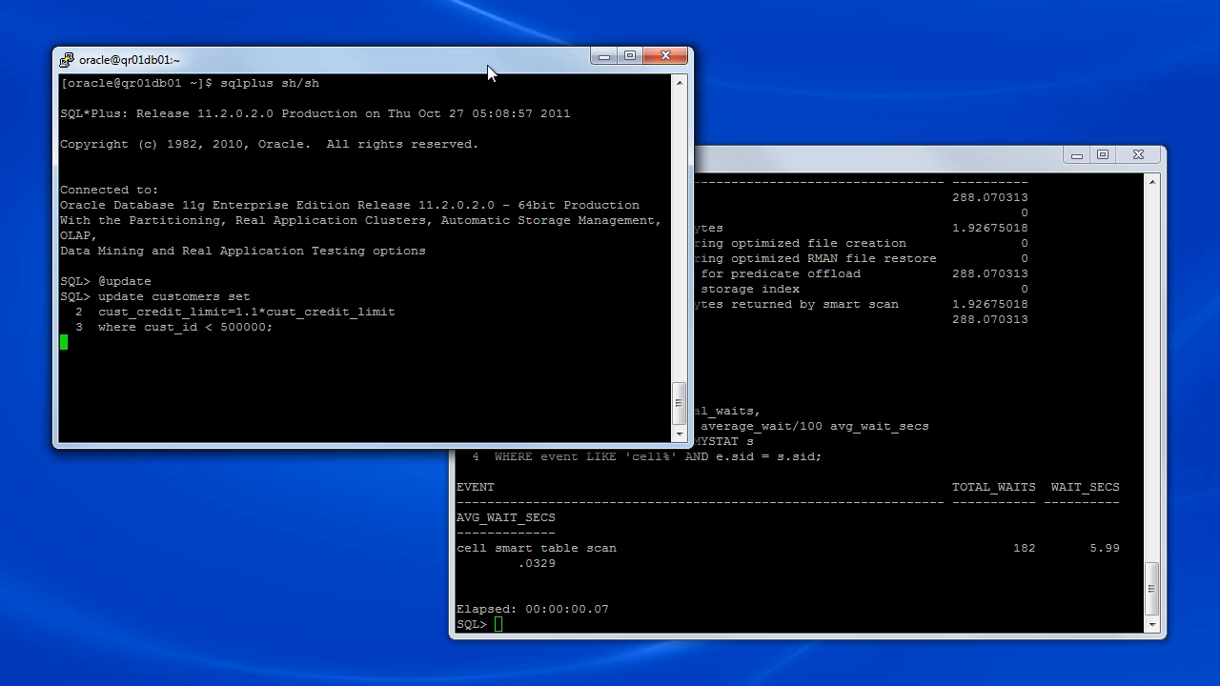
mouse_move(488, 65)
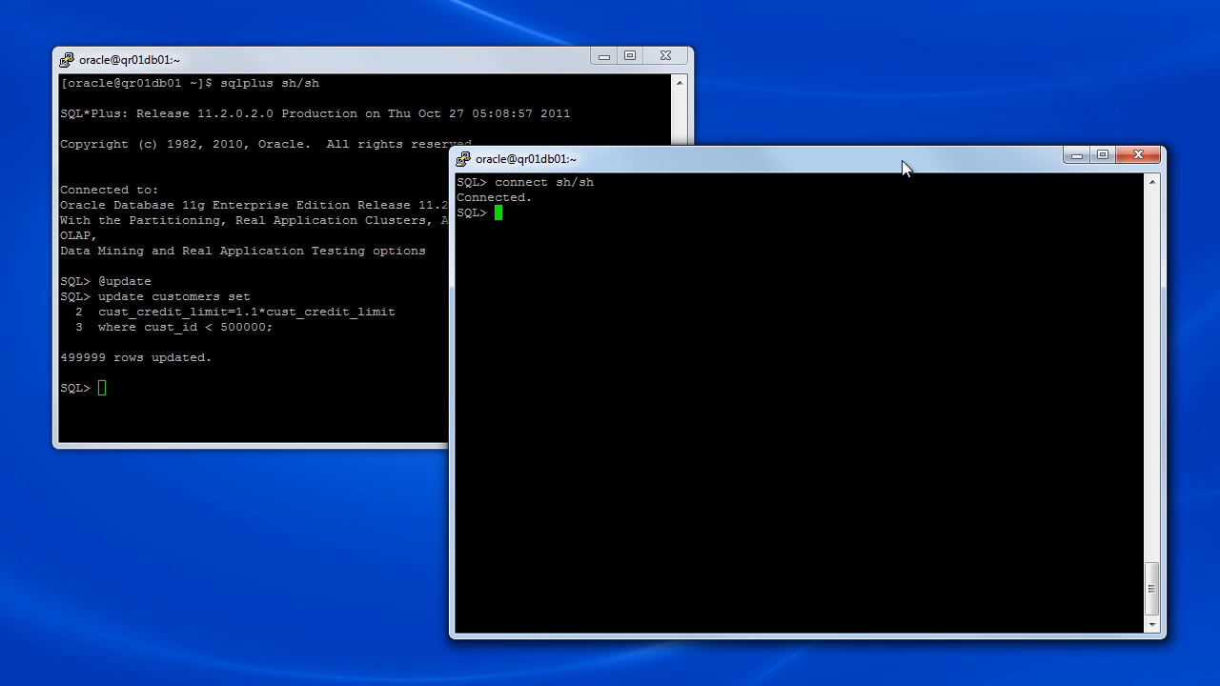
- With autotrace explain on, recount cust_valid='A' customers (137732, 27.56 s)
text(set autotrace on explain)
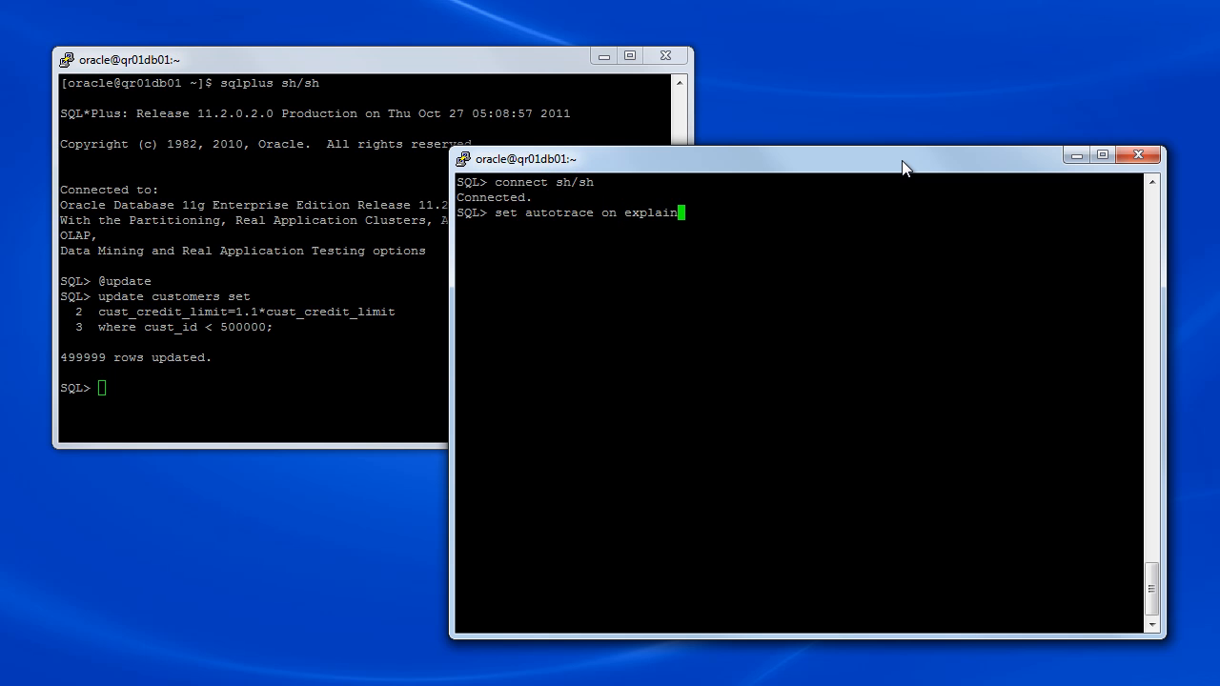
text(select)
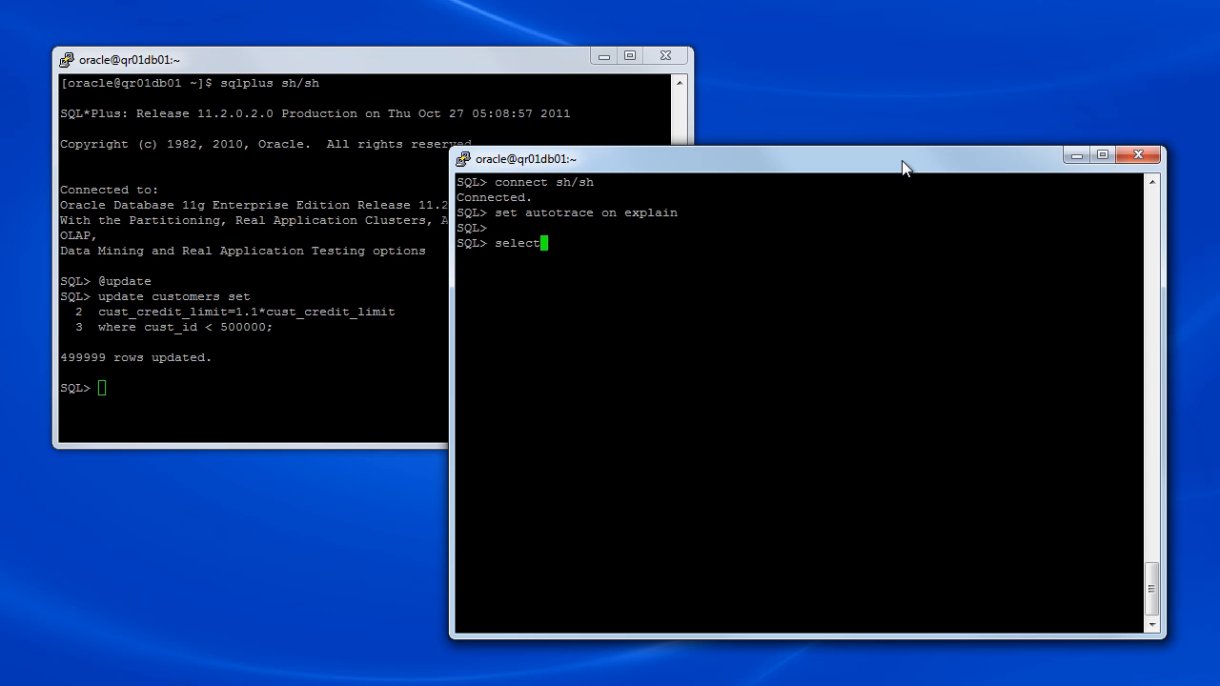
text(count(*) from customers where cus)
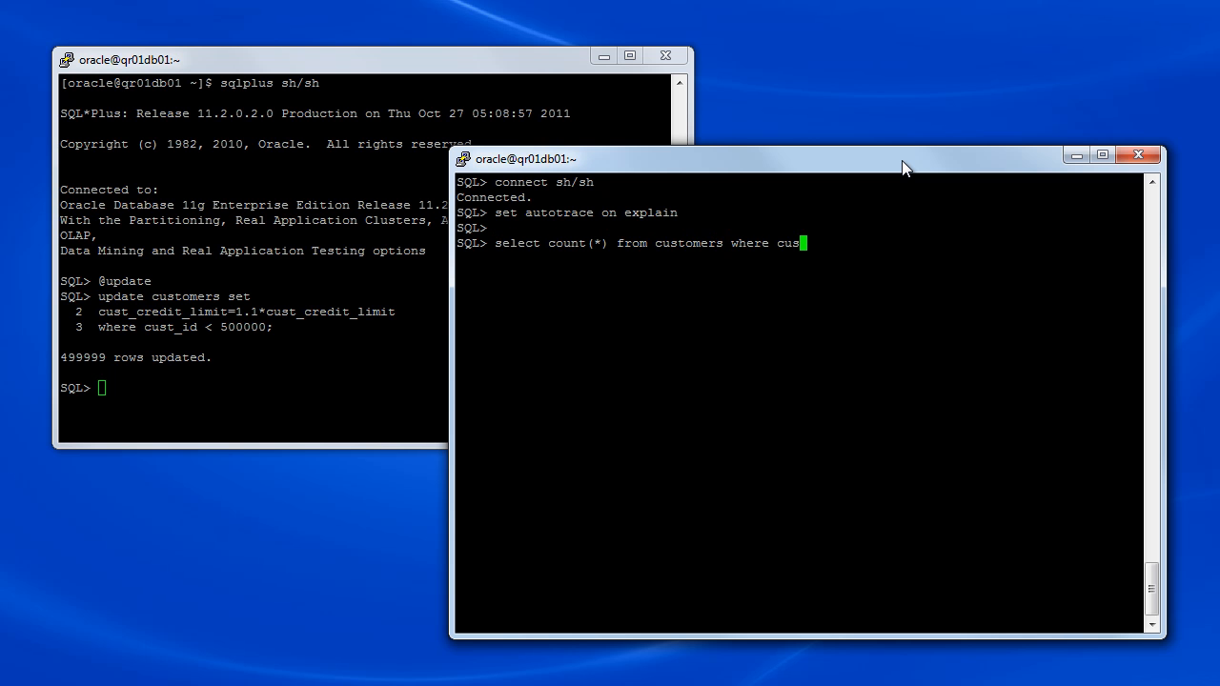
text(_valid='A';)
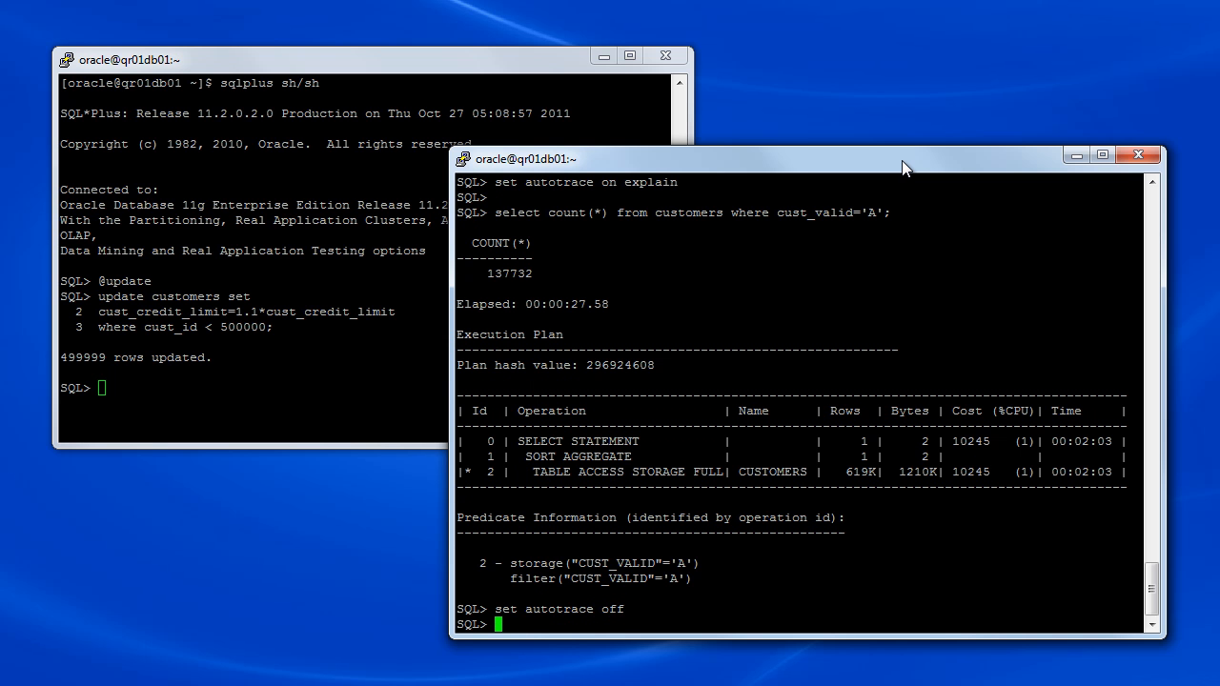
text(@stats)
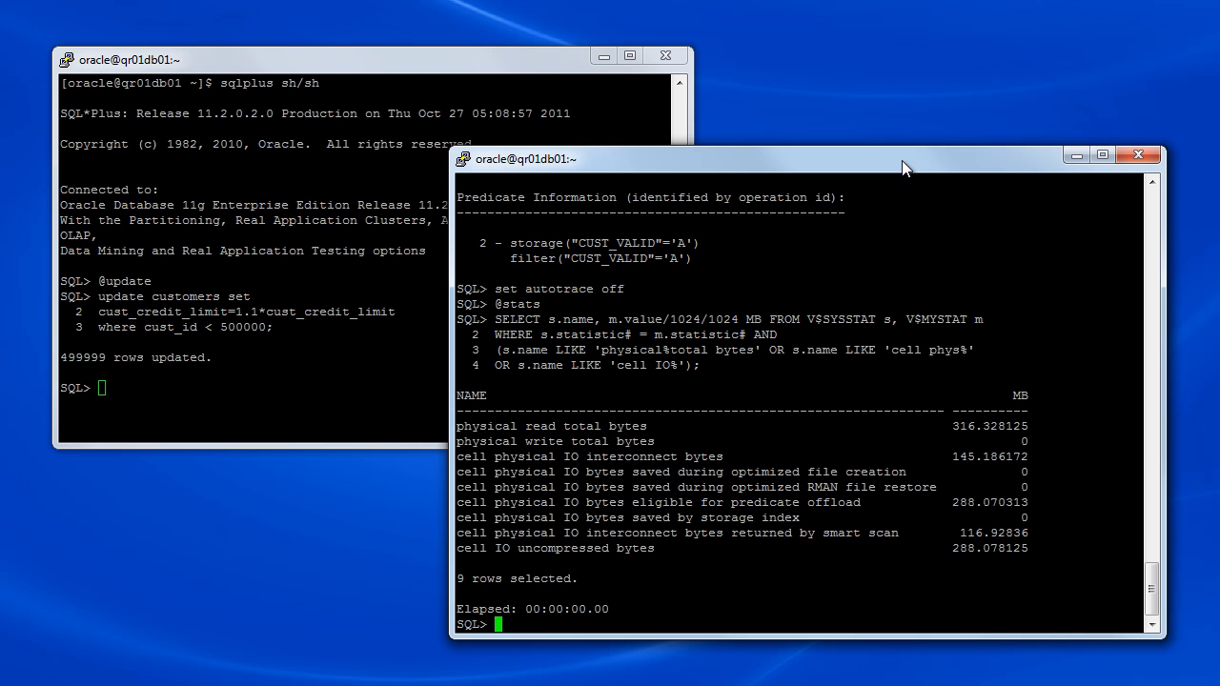
text(@waits)
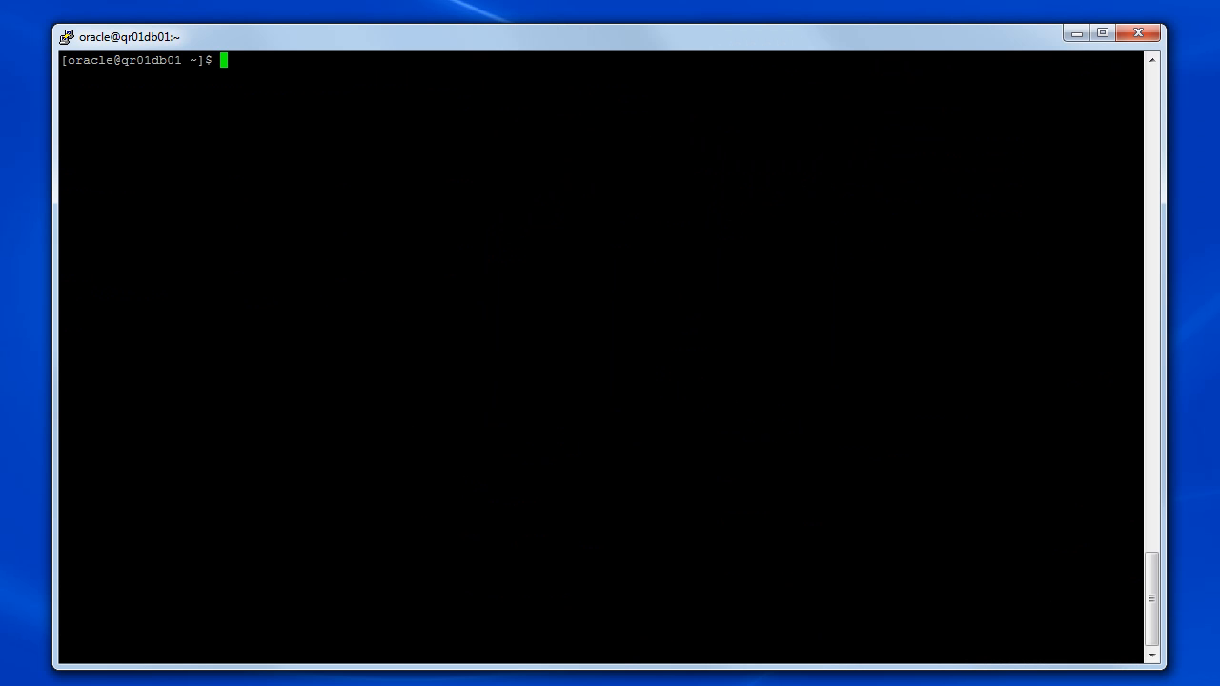
- Log in as sh/sh with autotrace and timing on, and force parallel query for the session
text(sqlplus sh/sh)
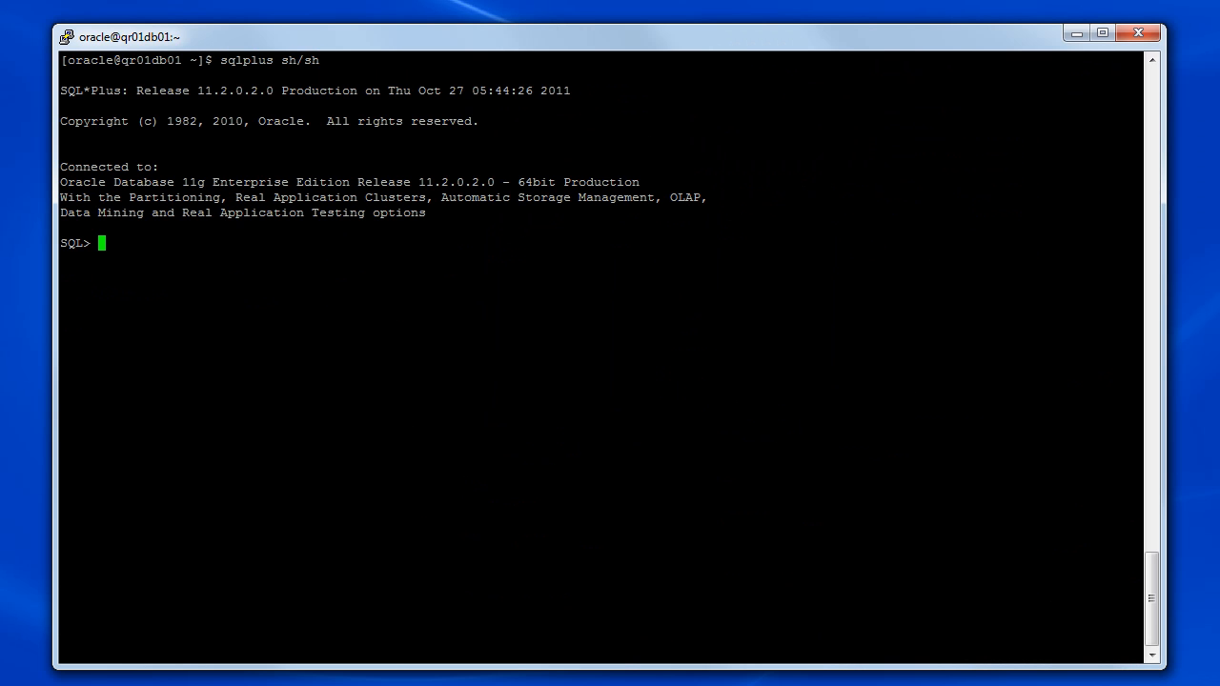
text(set autotrace on explain)
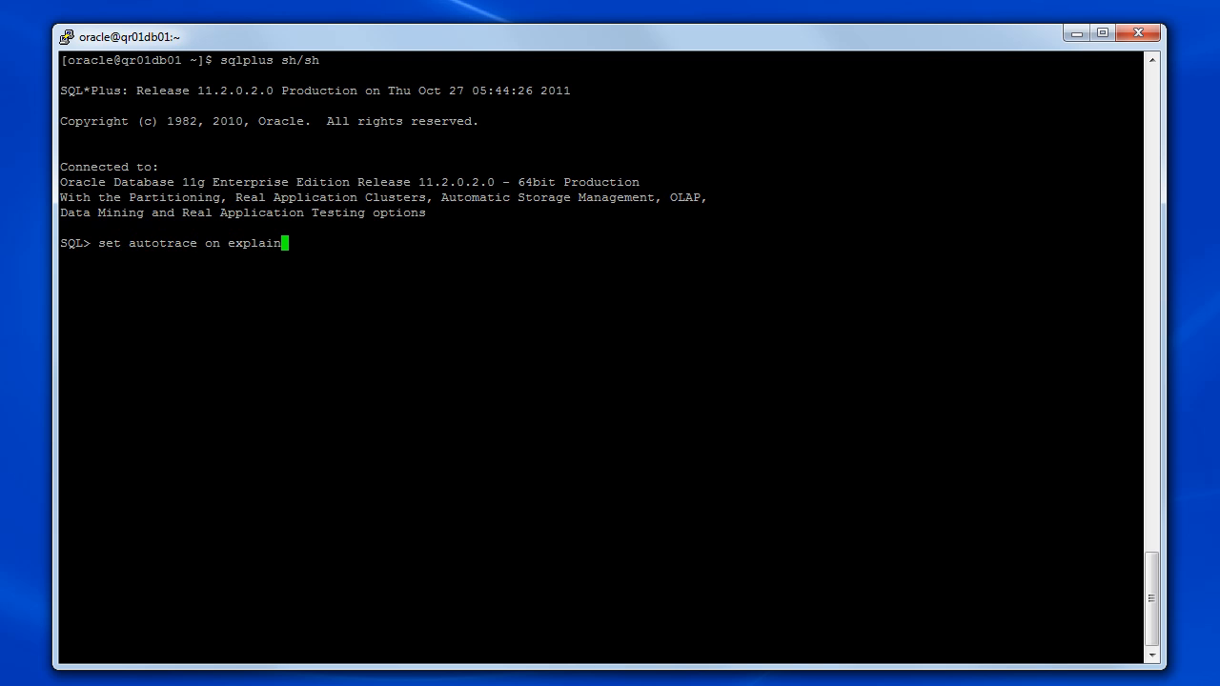
text(set timing on)
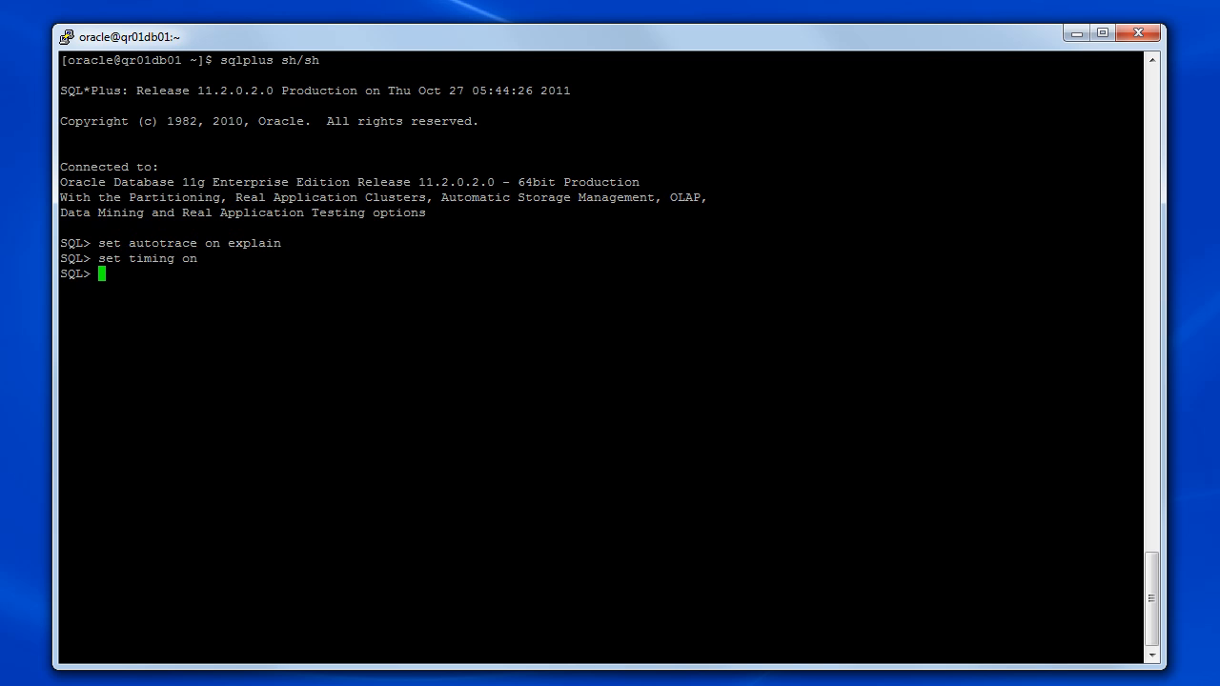
text(alter session force parallel query;)
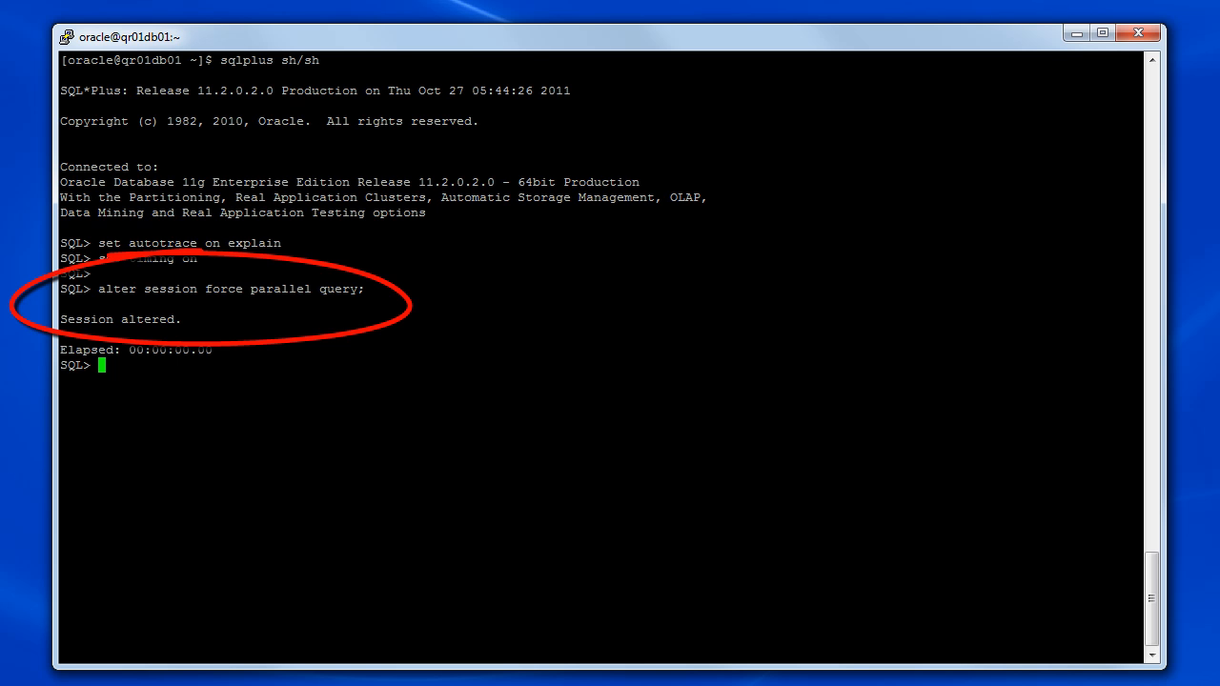
- Count cust_valid='A' customers, returning 137732 in 4.37 s with a parallel plan
text(select count(*) from customer)
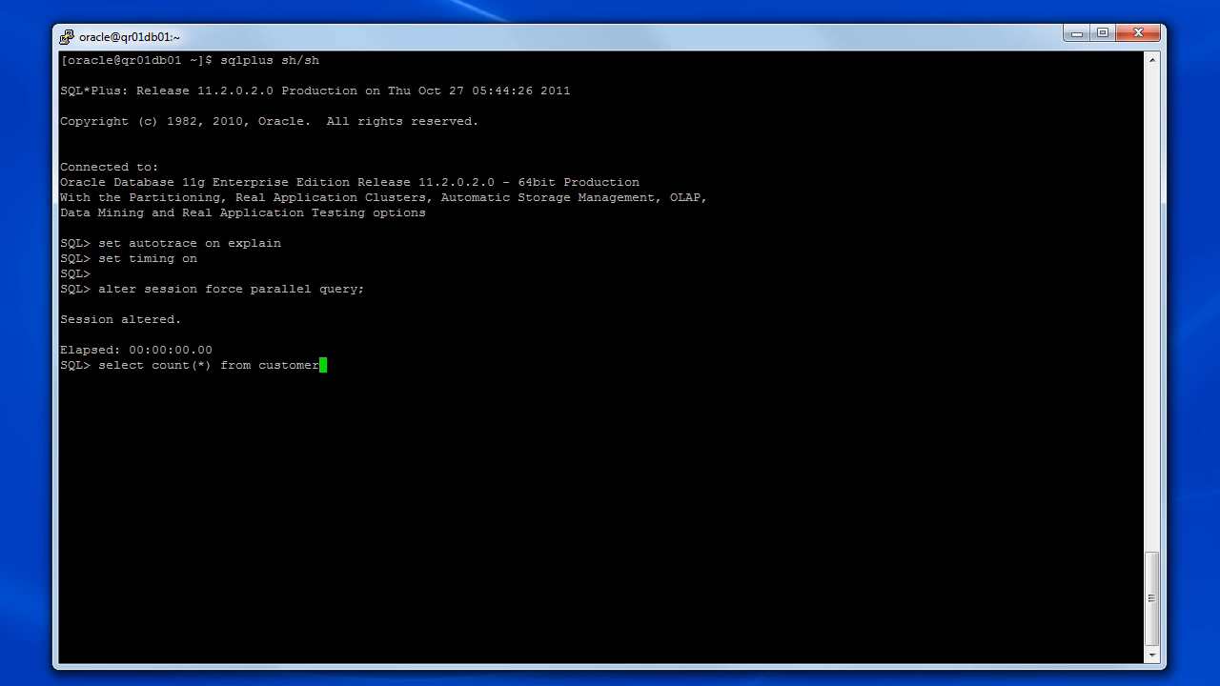
text(s where cust_valid)
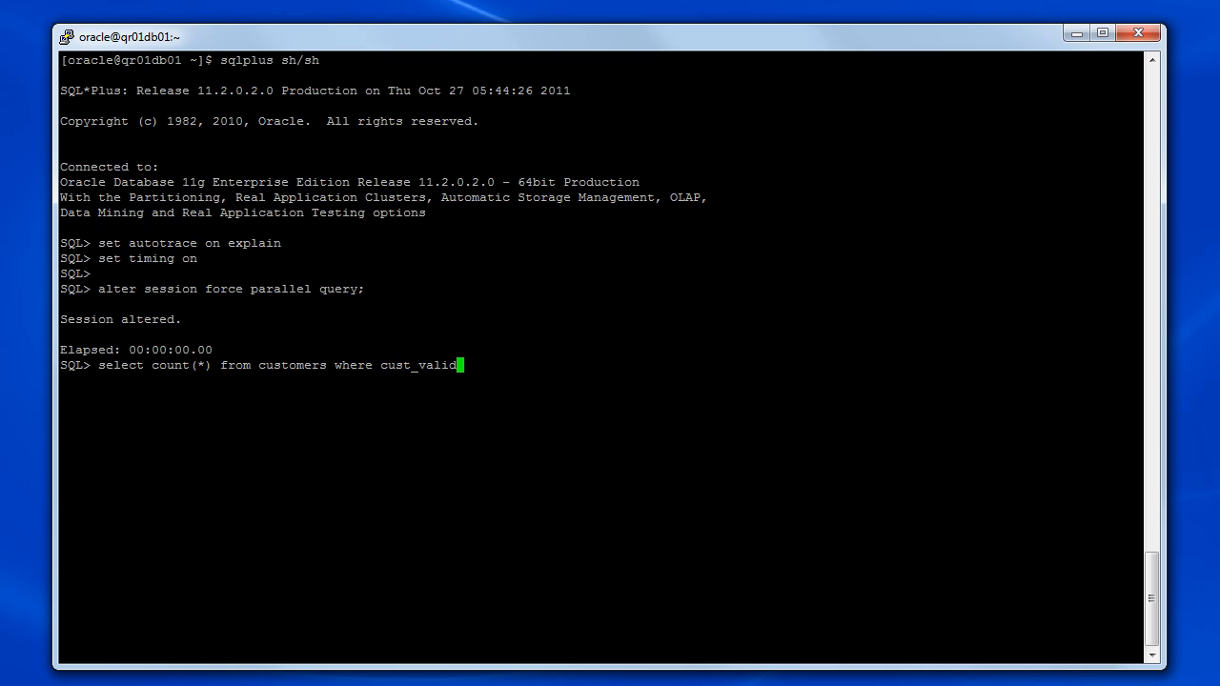
key(Return)
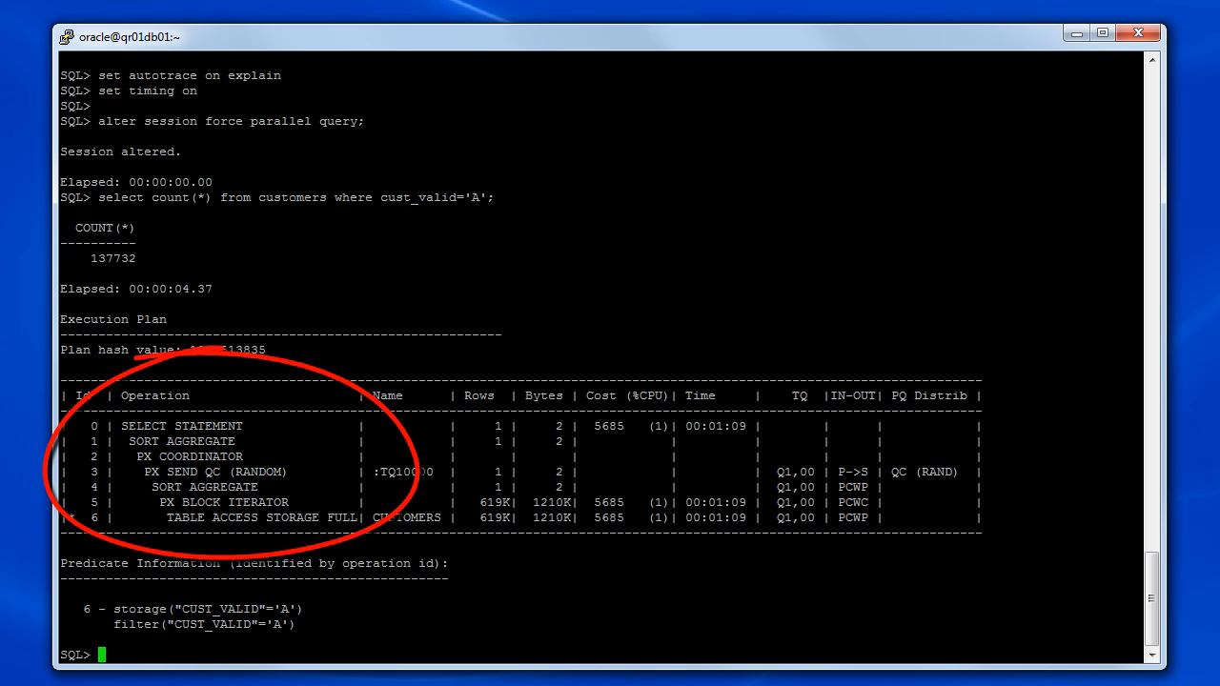
- Turn autotrace off and list the session's statistics (288 MB physical read) and wait events
text(set autotrace off)
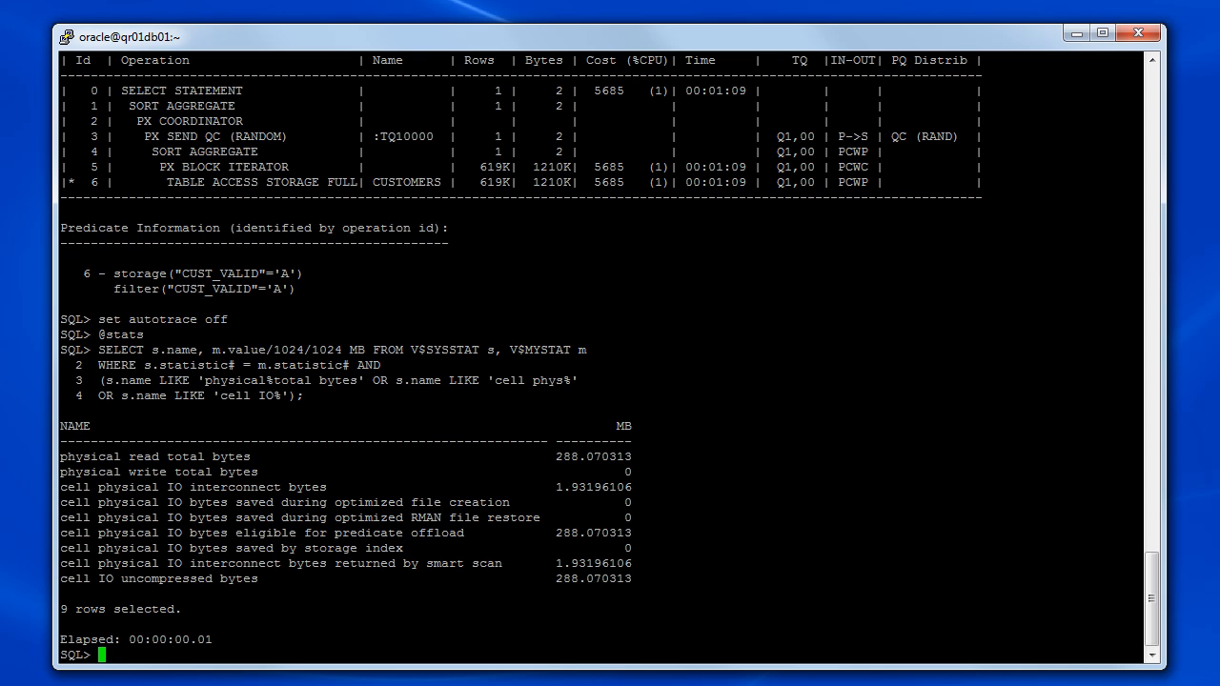
text(@waits)
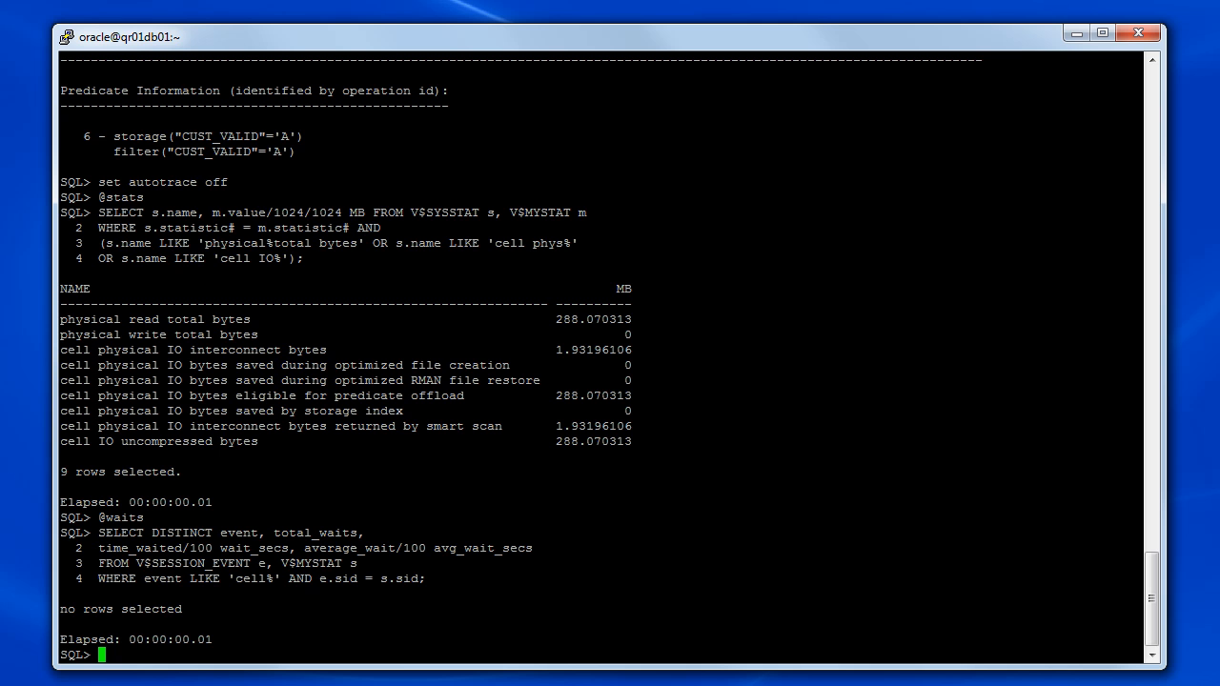
text(@allwait)
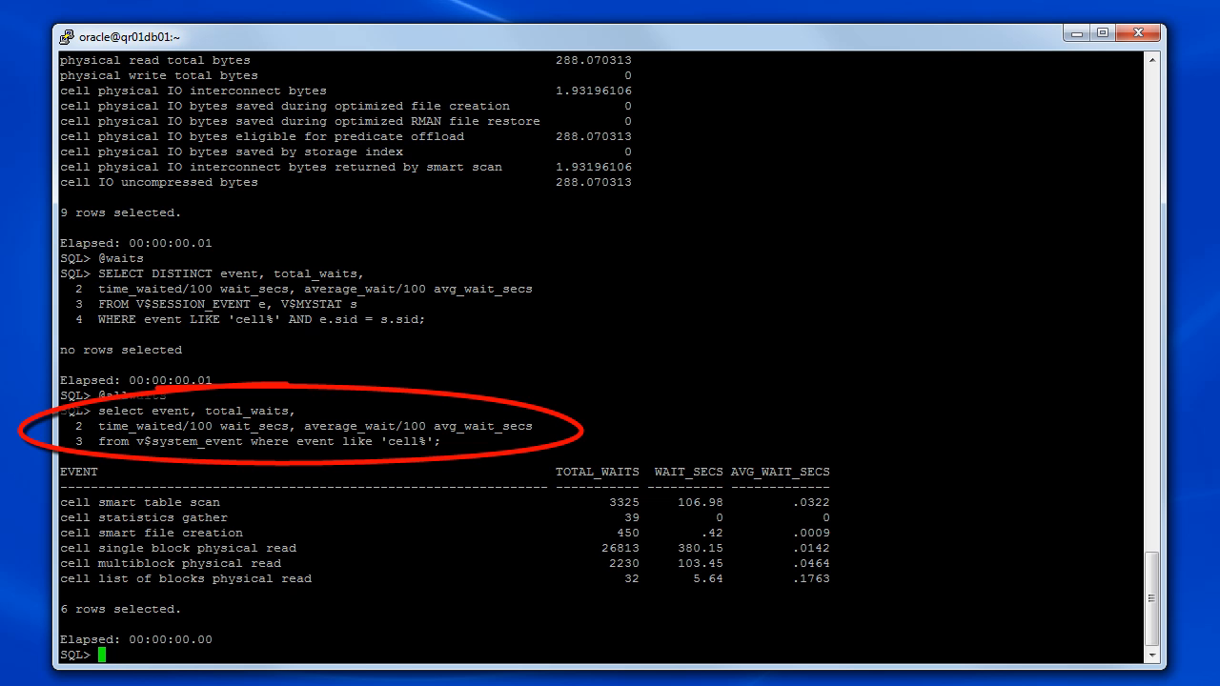
text(select count(*) from customers where)
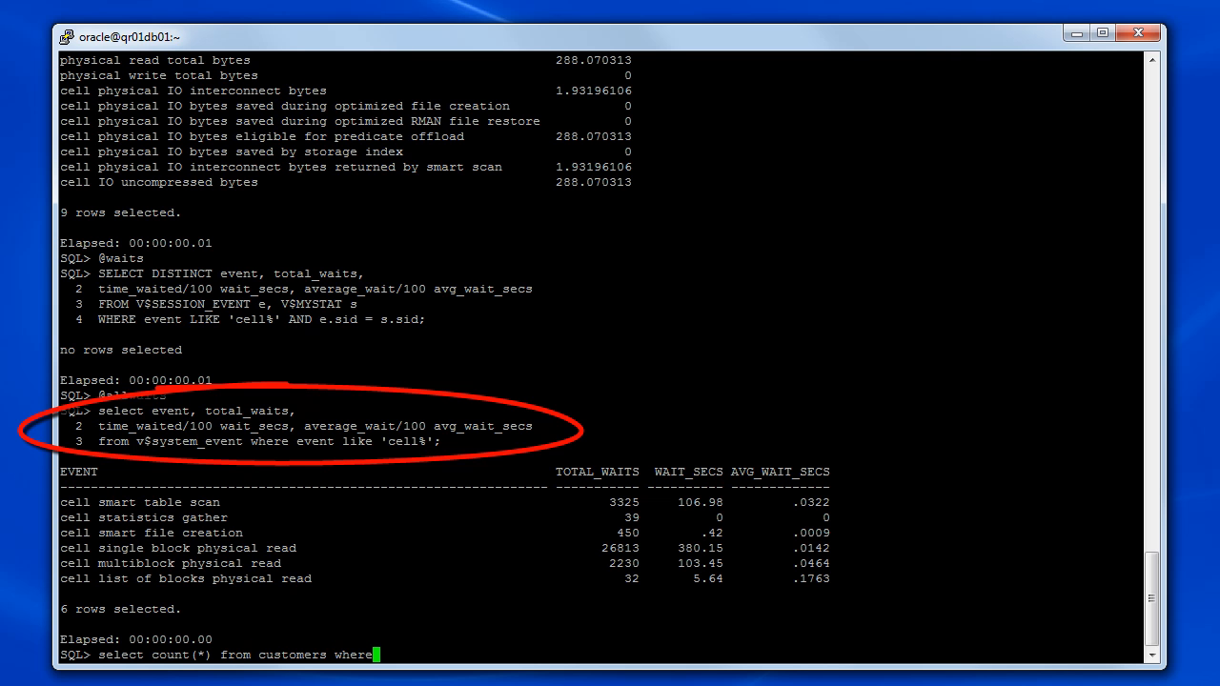
text(cust)
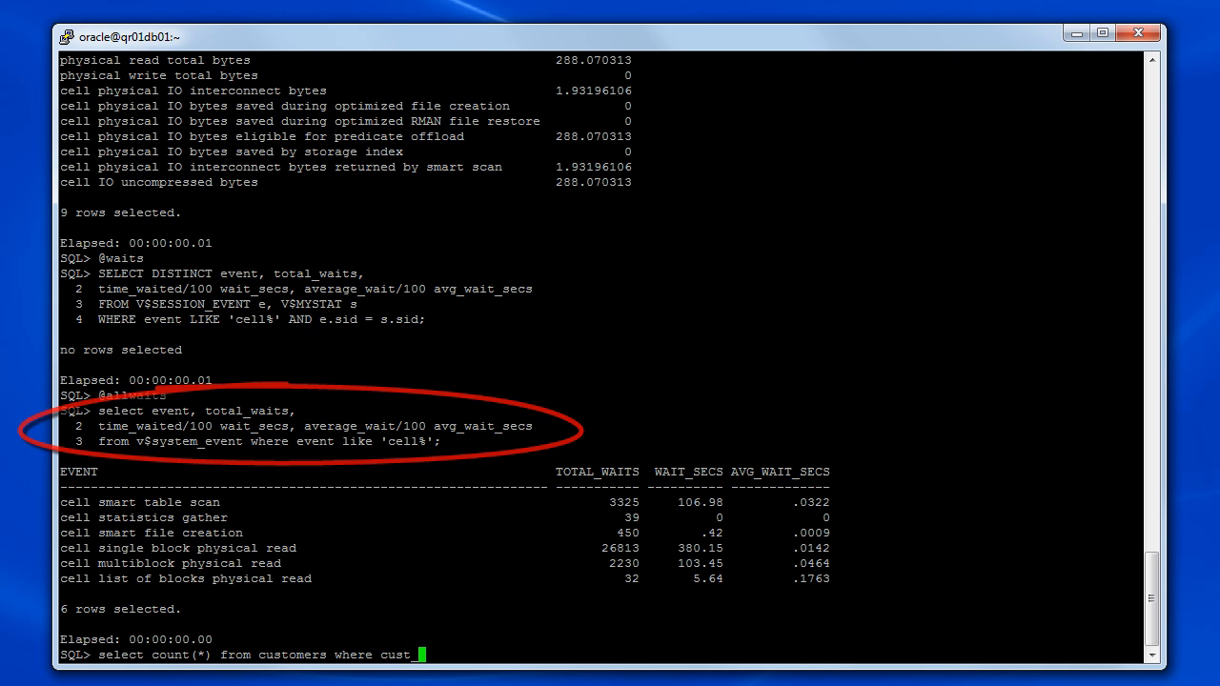
text(_valid='A';)
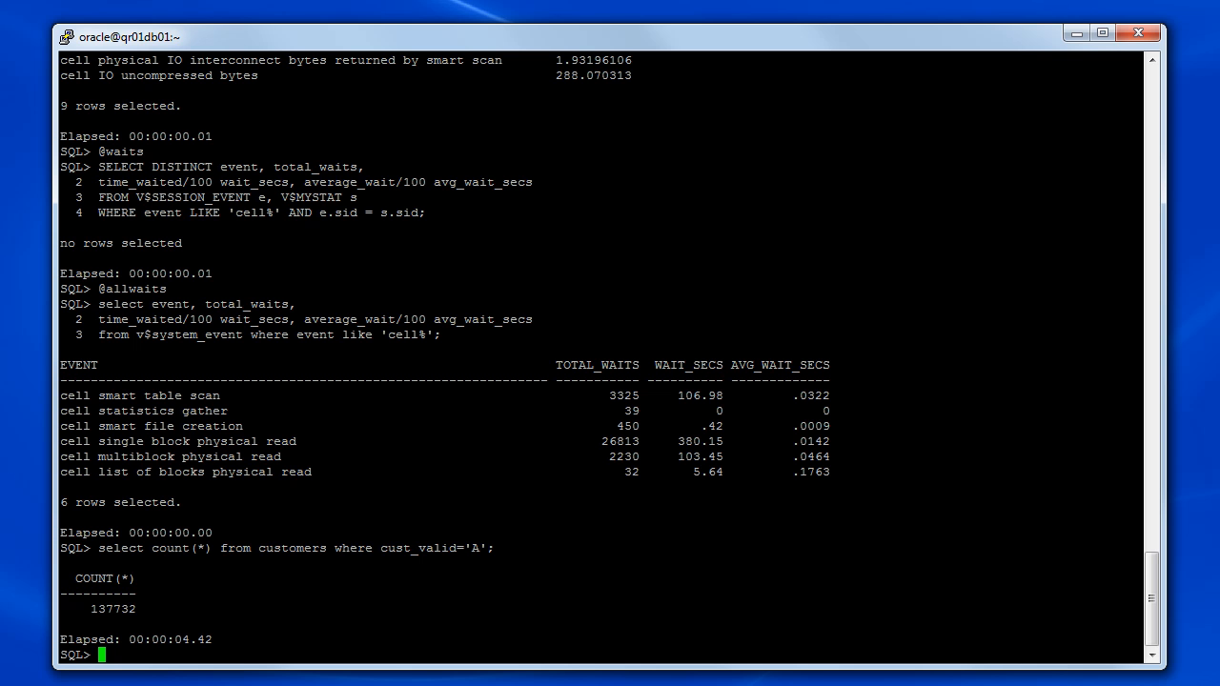
text(@allwaits)
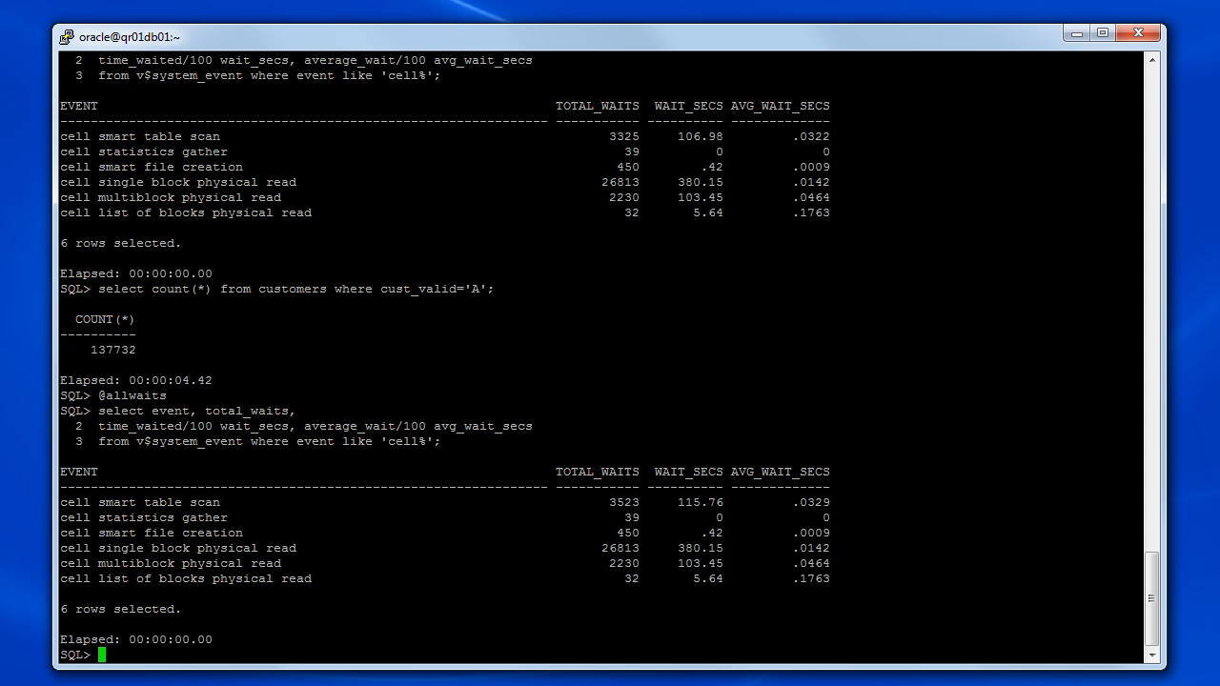
- Query v$diag_info for the session's 'Default Trace File' path
text(select value from v$diag_info)
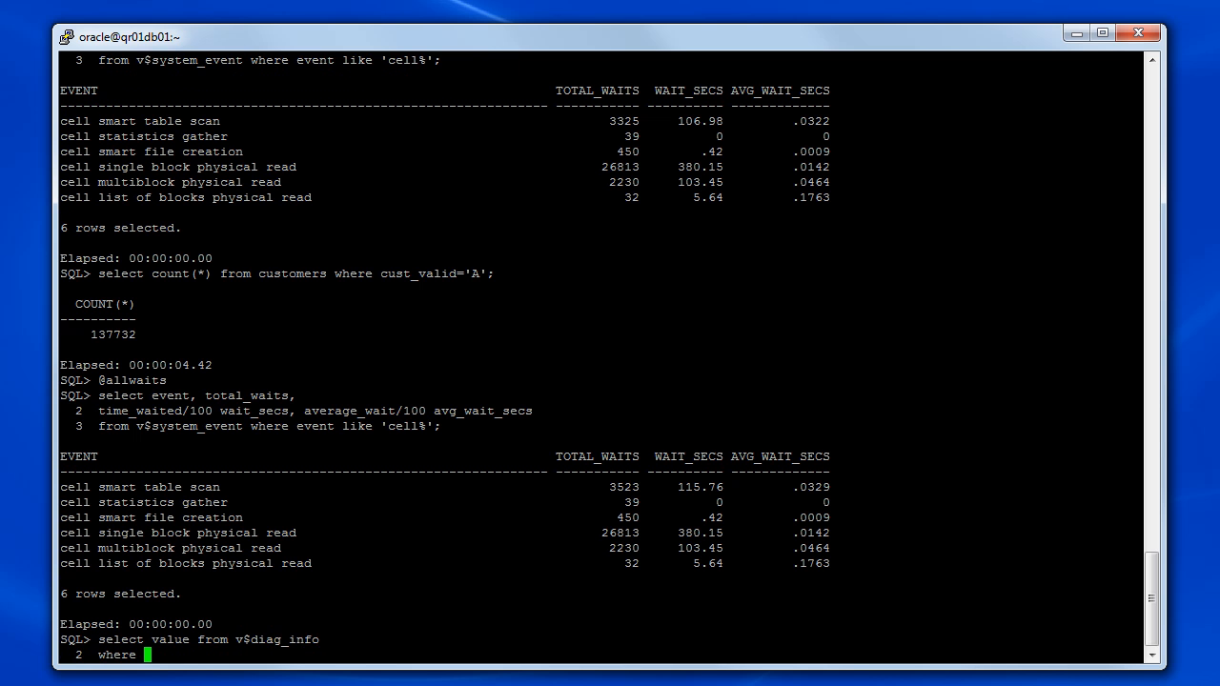
text(name = 'Default Trace File';)
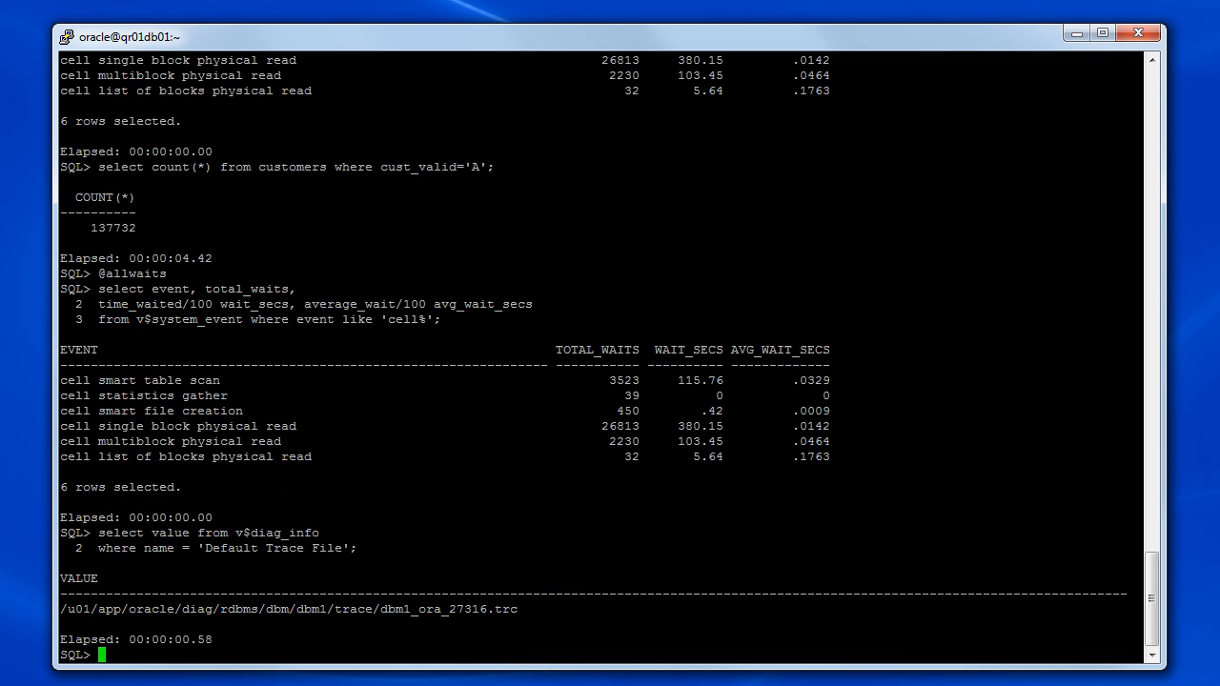
- Set the session's client identifier to 'PQ1' via dbms_session.set_identifier
text(exec dbms_session)
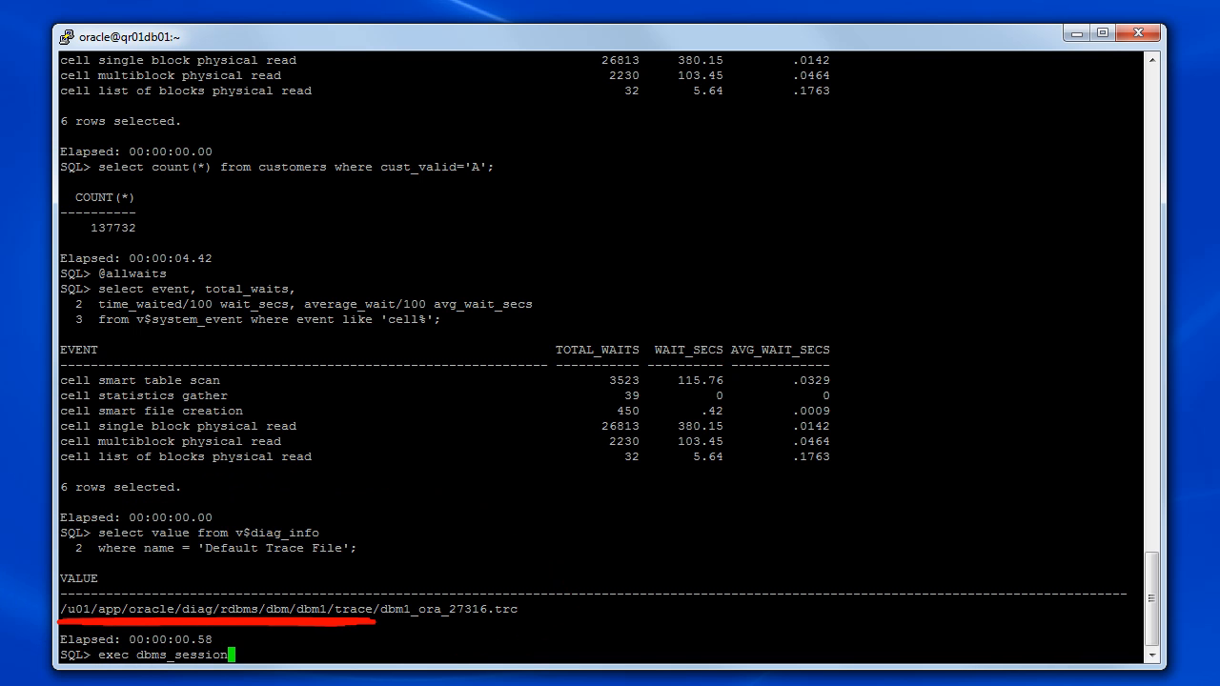
text(.set_iden)
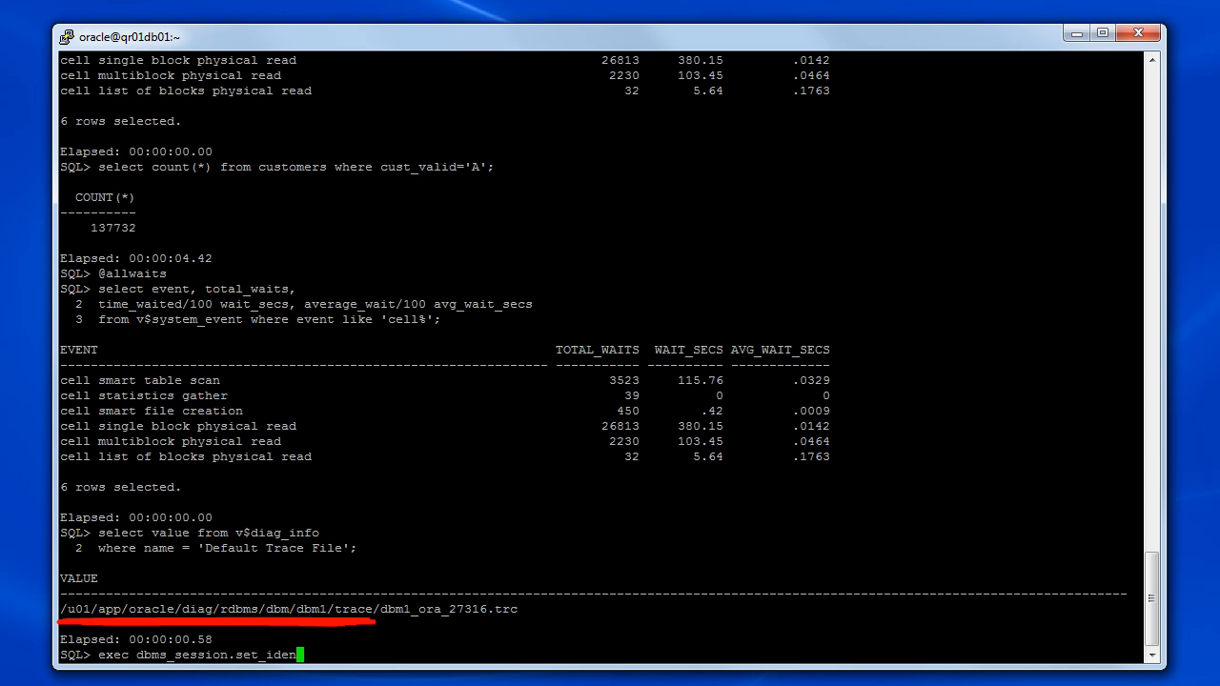
text(tifier(client_id=>'PQ1');)
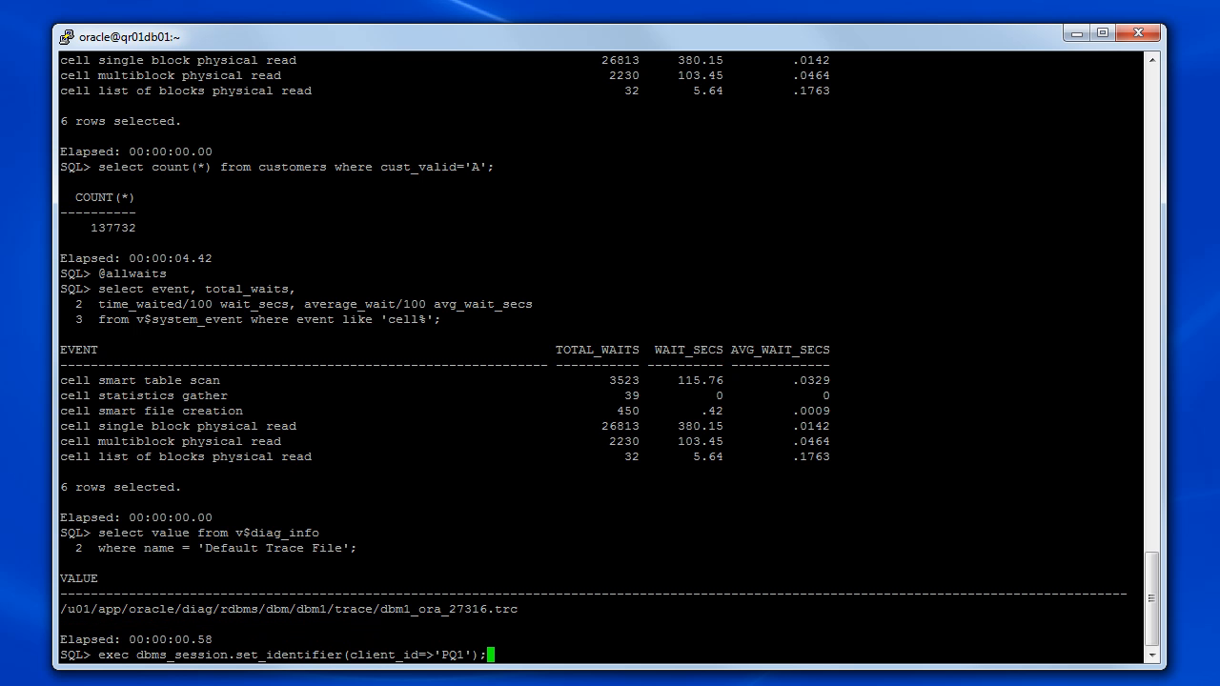
key(Return)
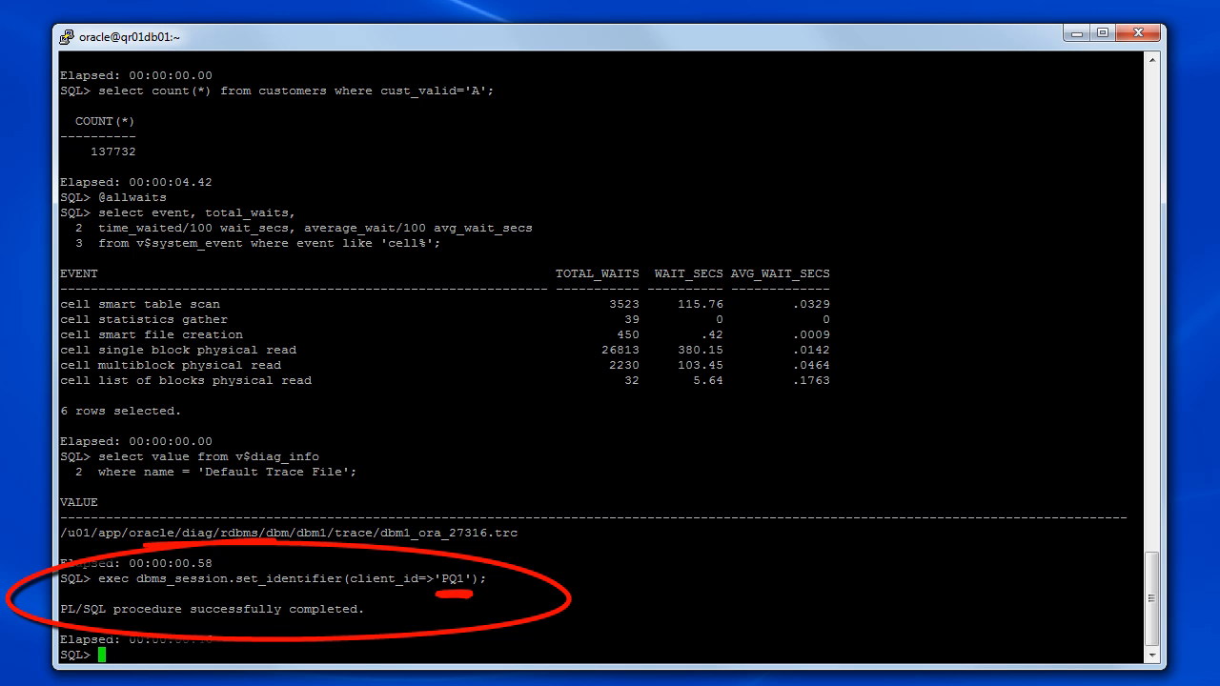
- Run dbms_monitor.client_id_trace_enable for client_id 'PQ1' with waits=>true and binds=>false
text(exec dbms_monitor.)
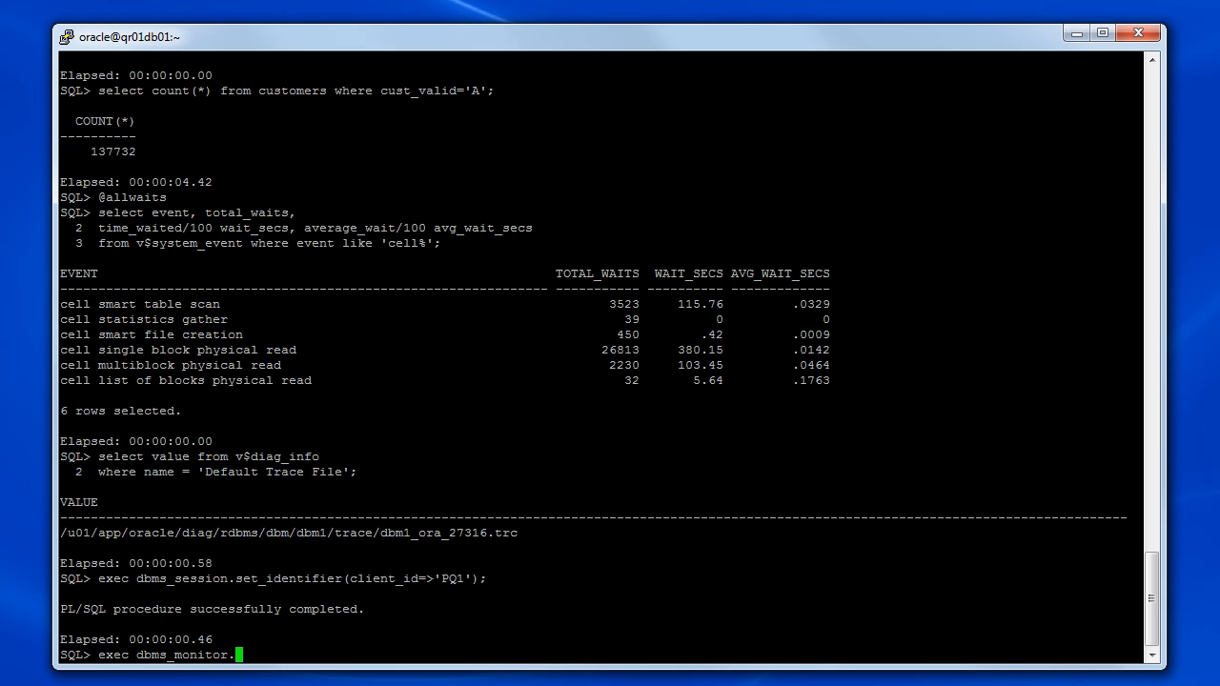
text(client_id_trace_)
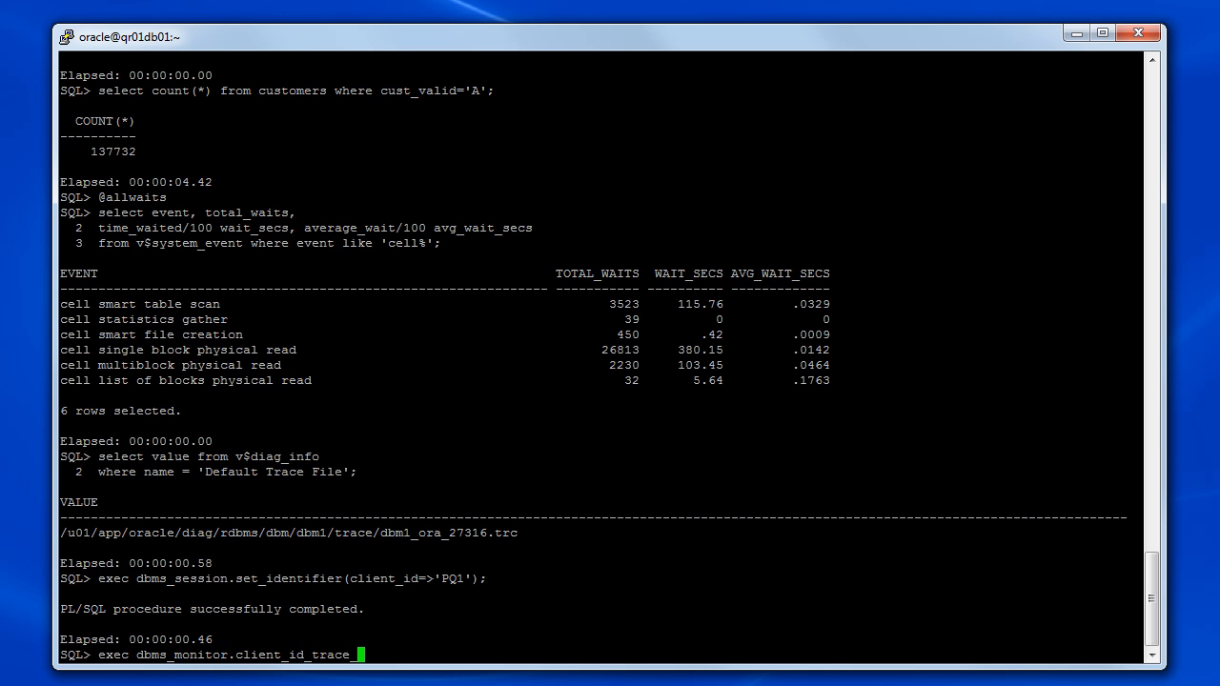
text(_enable(client_id=>'PQ1)
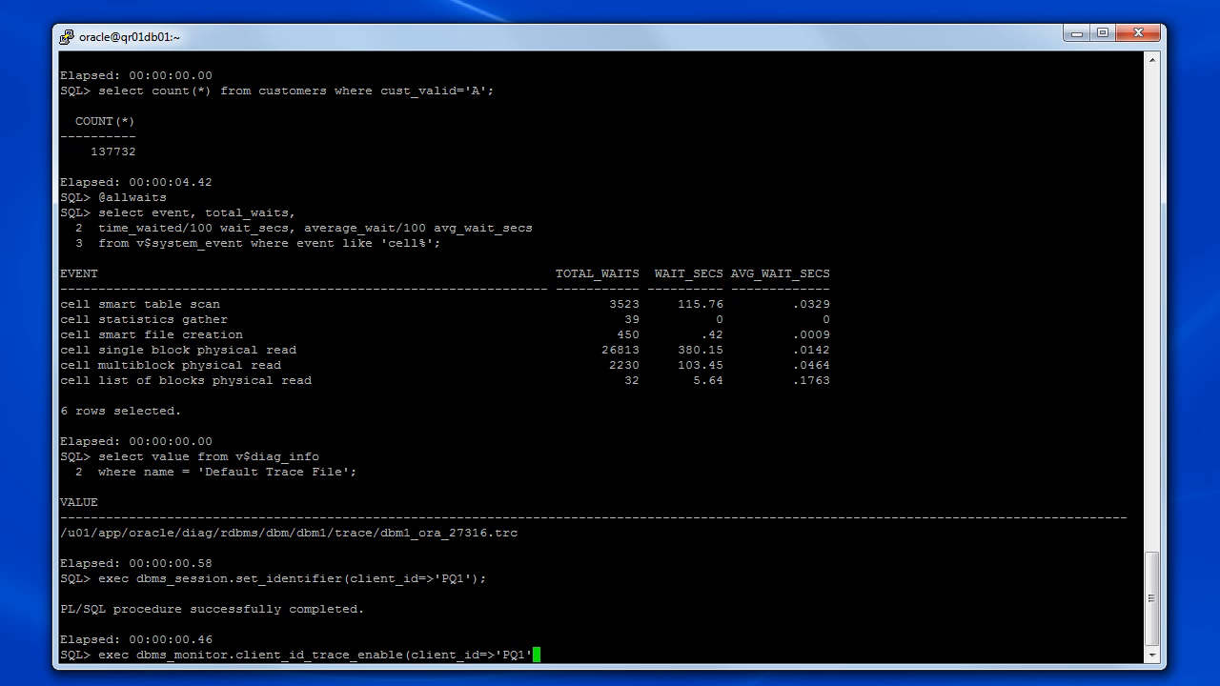
text(,waits=>true,binds)
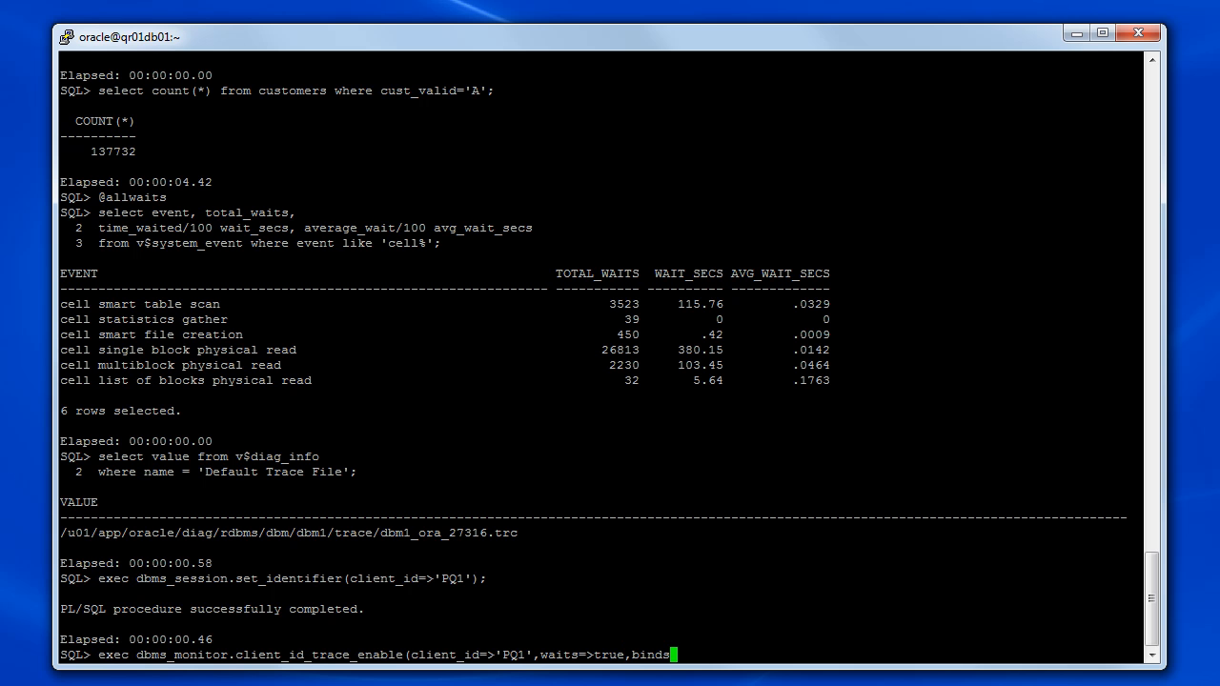
text(=>false);)
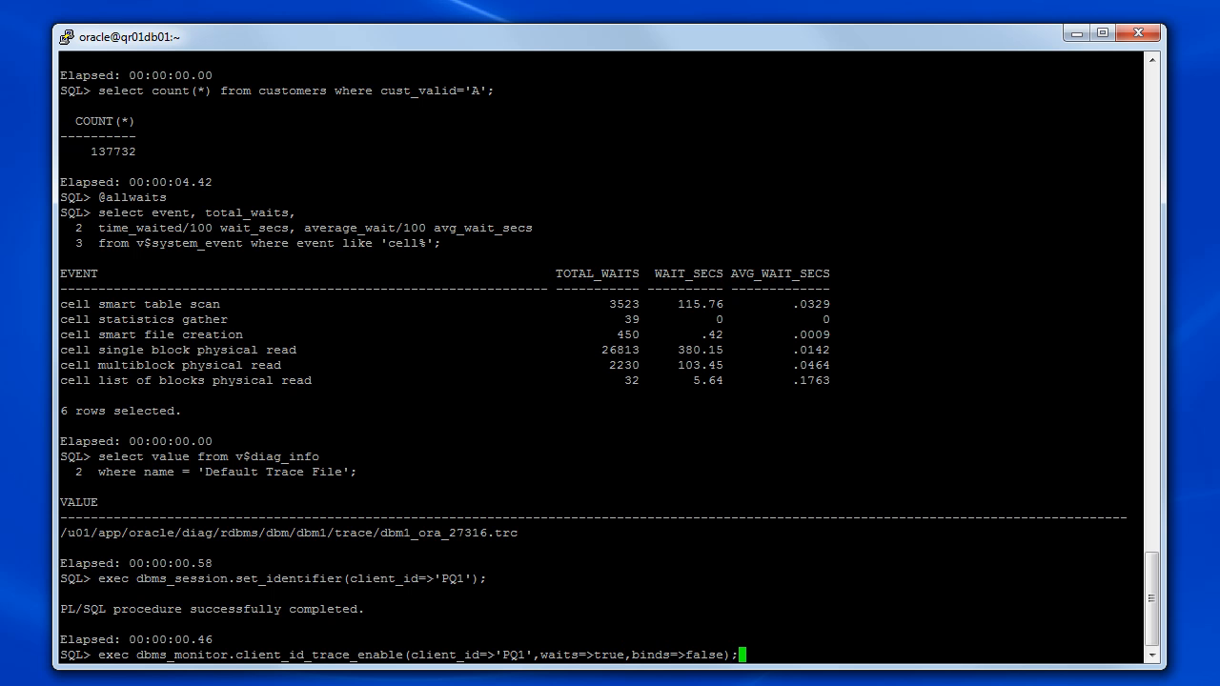
key(Return)
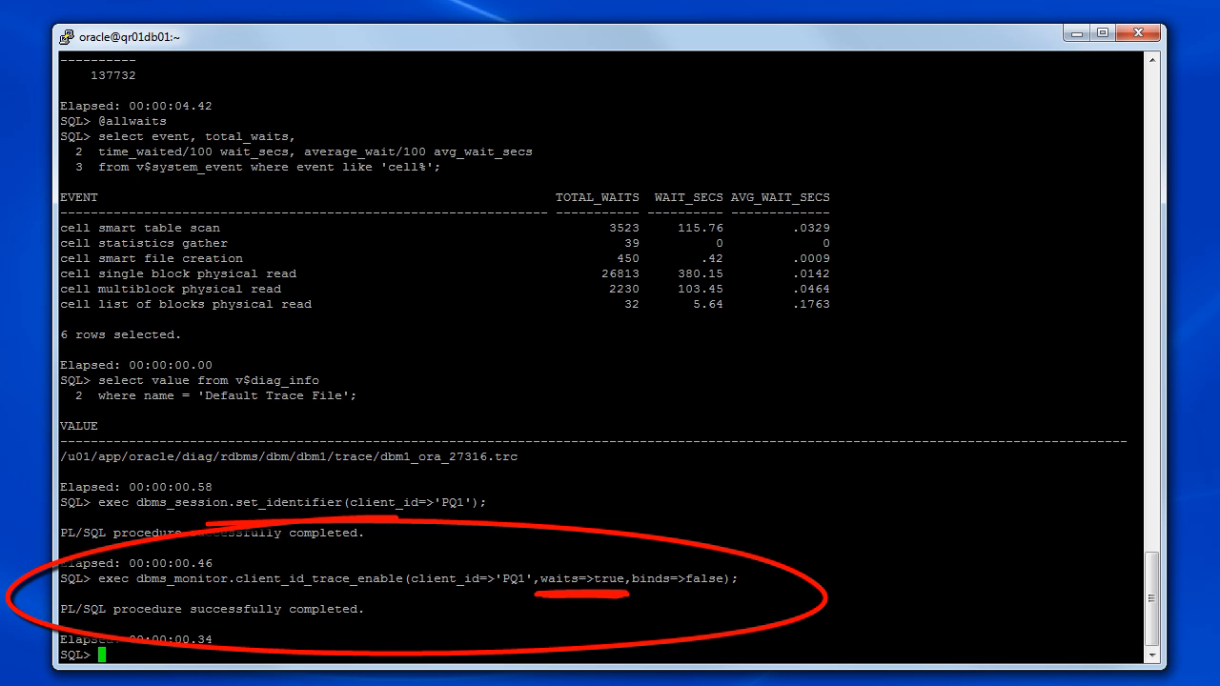
- Recount customers with cust_valid='A' under tracing, returning 137732
text(select count(*) from customers)
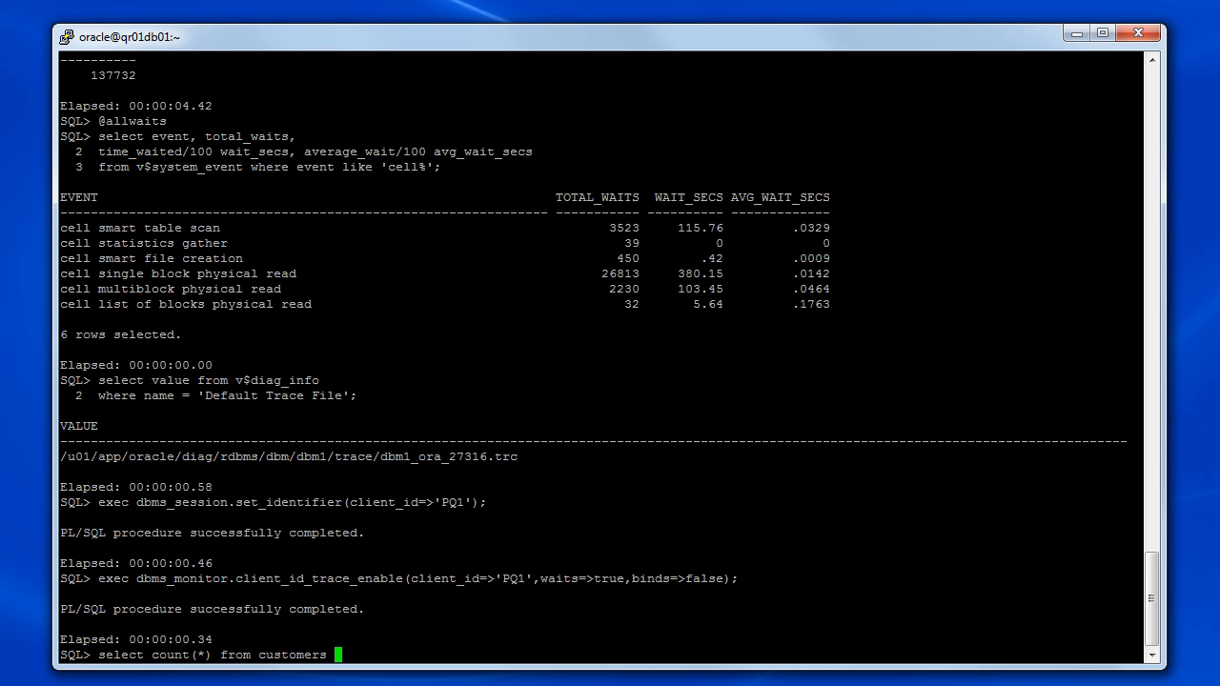
text(where cust_valid='A';)
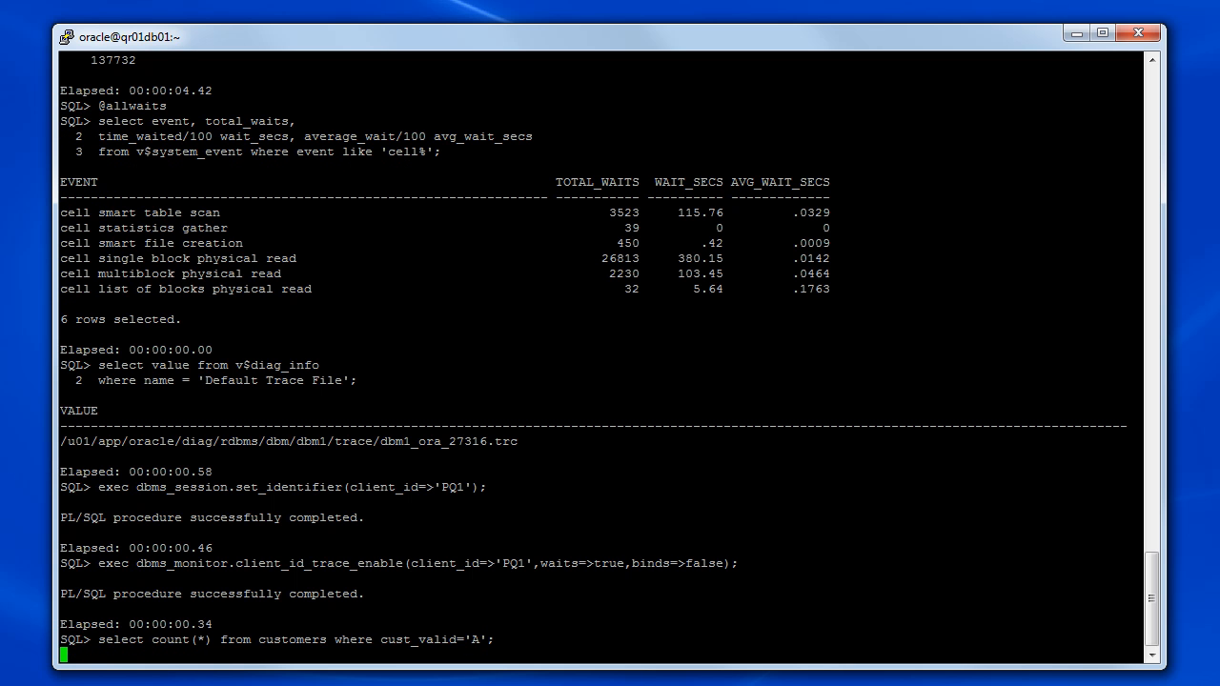
- Disable tracing for client_id 'PQ1' via dbms_monitor.client_id_trace_disable
text(exec dbms_monitor.)
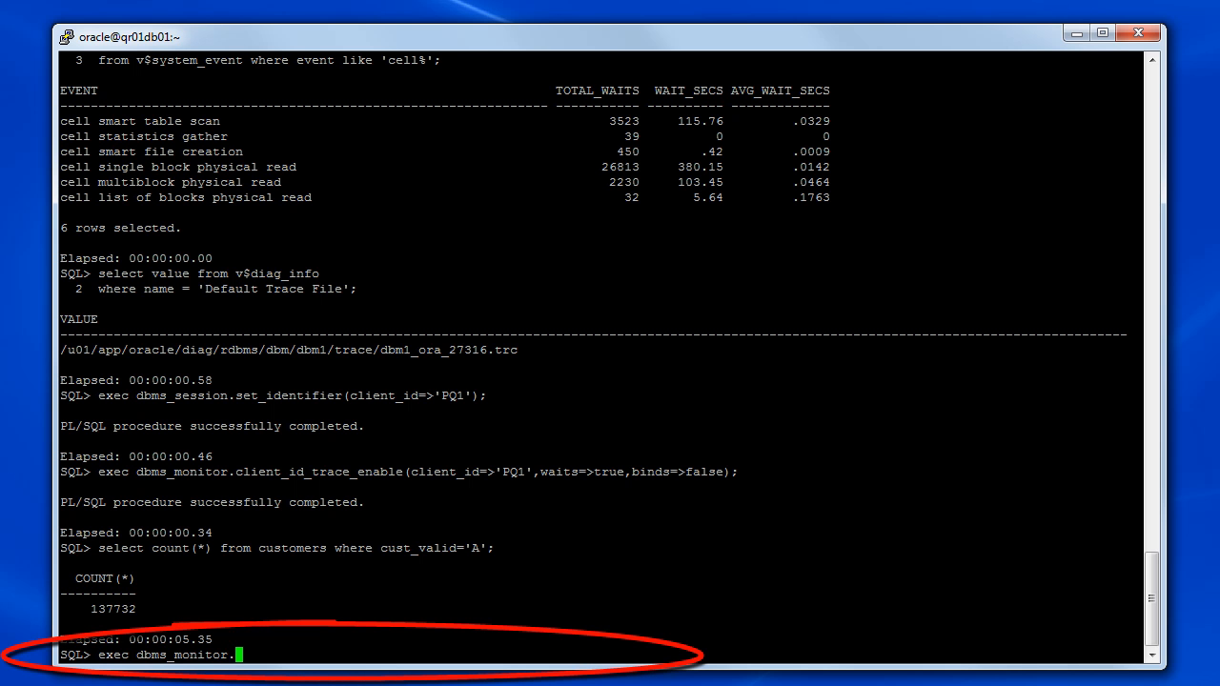
text(client_id_trace_di)
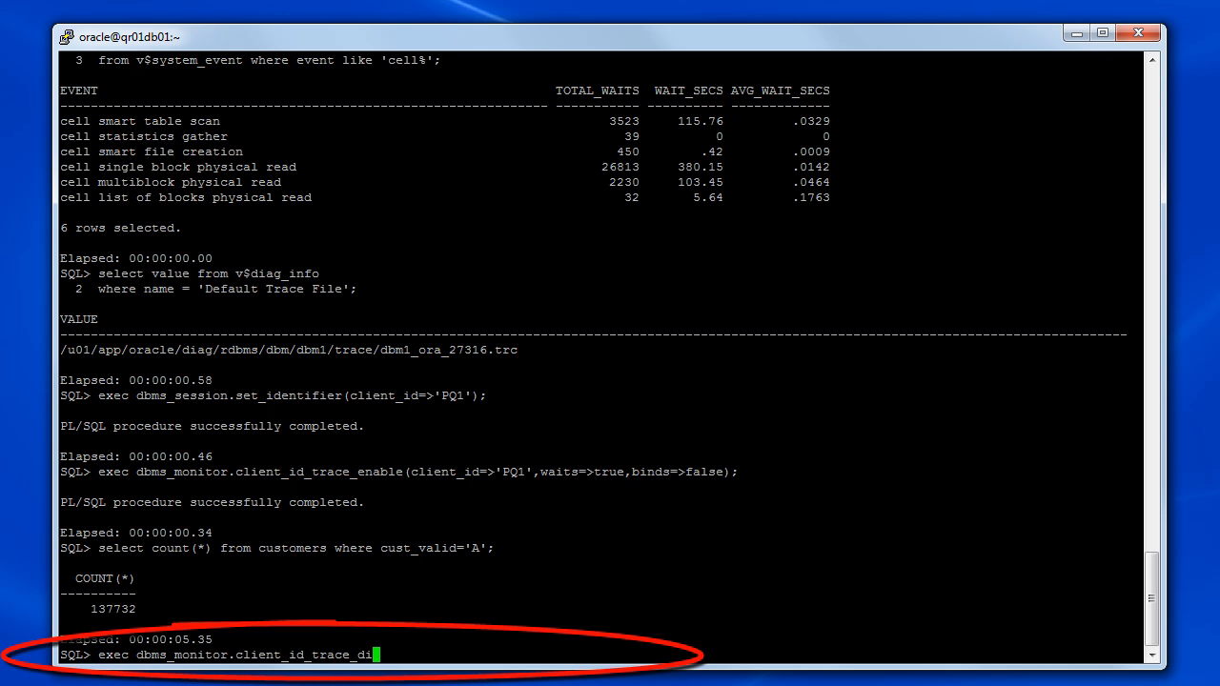
text(sable(client_id)
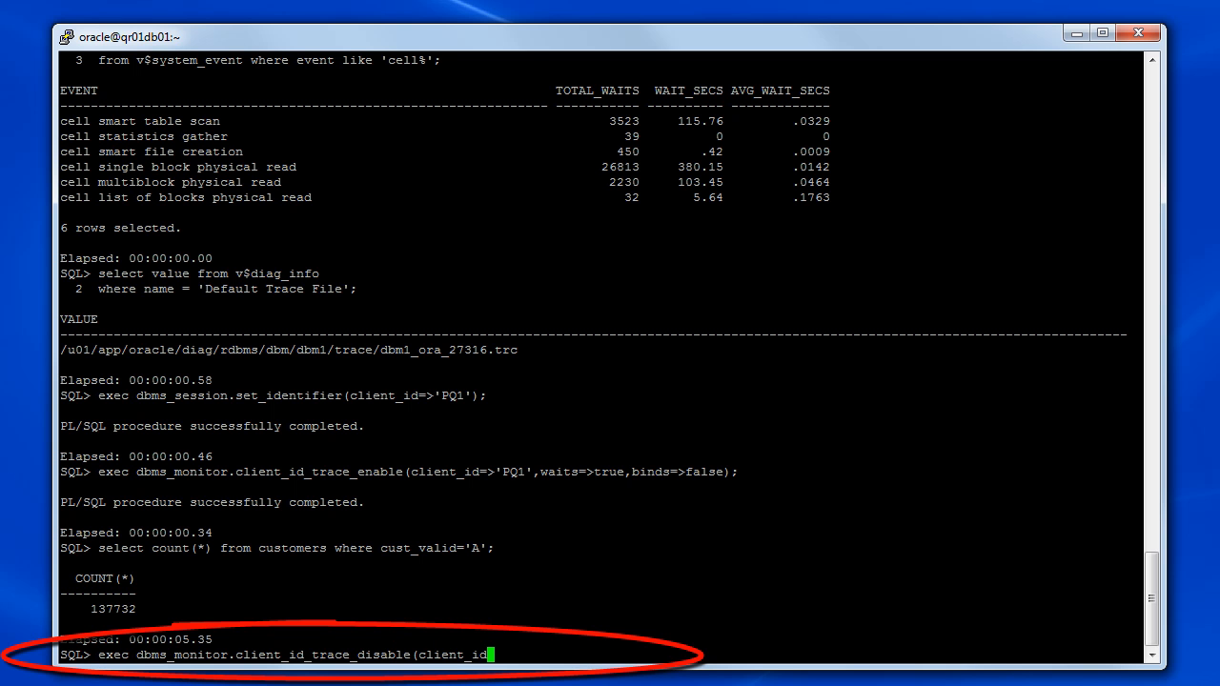
text(>'PQ1');)
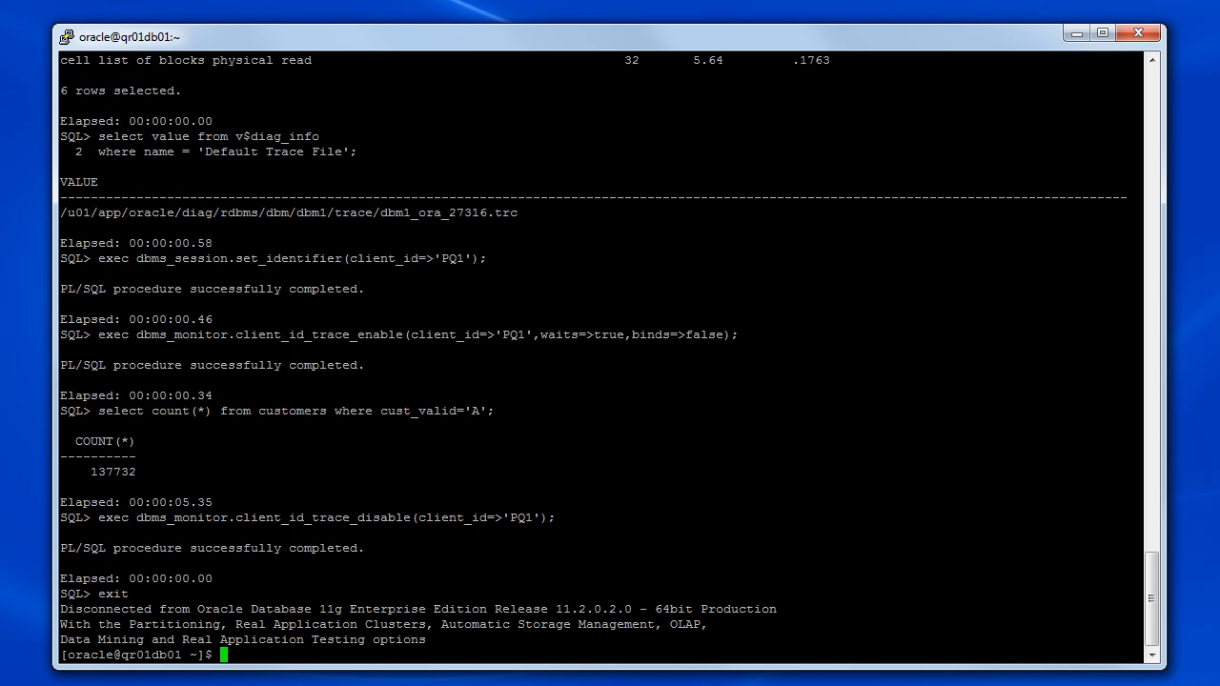
- Change to the /u01/app/oracle/diag/rdbms/dbm/dbm1/trace directory
text(cd /u01)
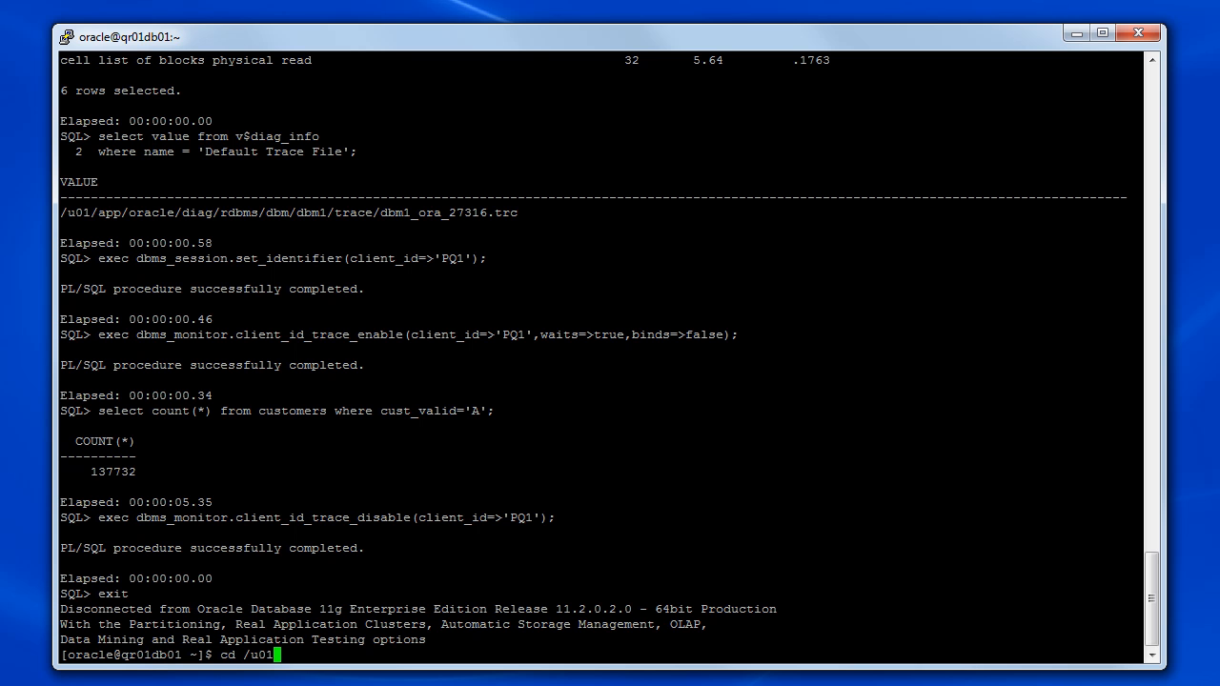
text(/app/oracle/diag)
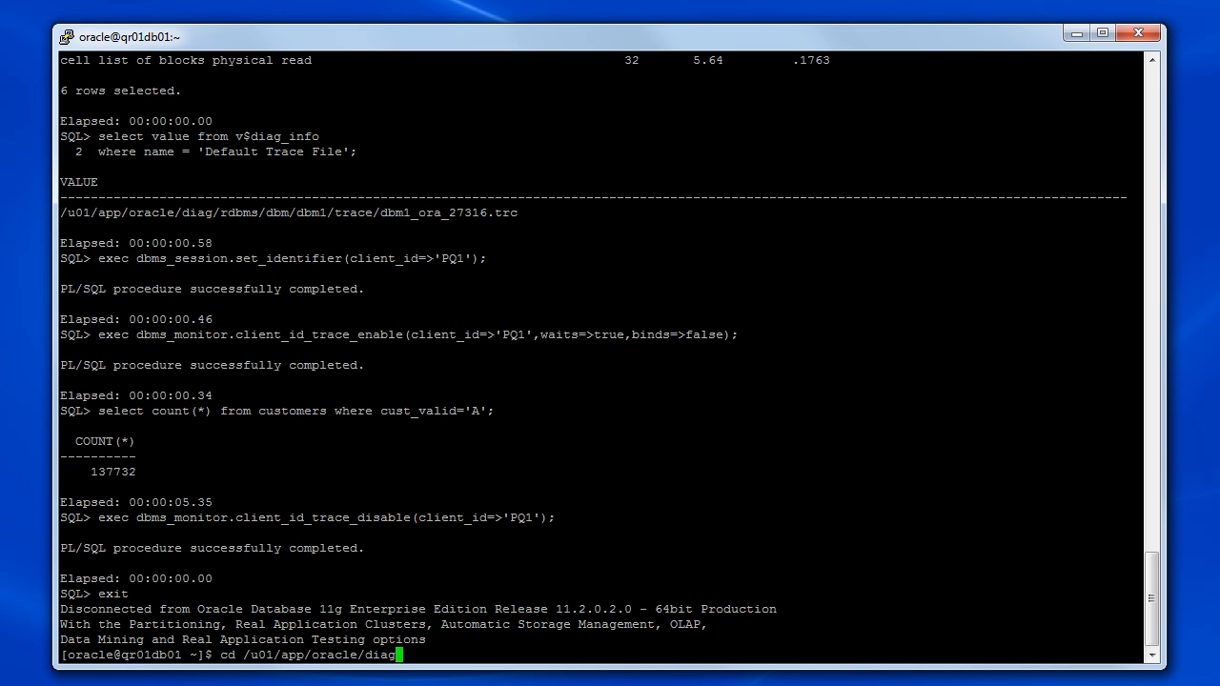
text(/rdbms/dbm/dbm1)
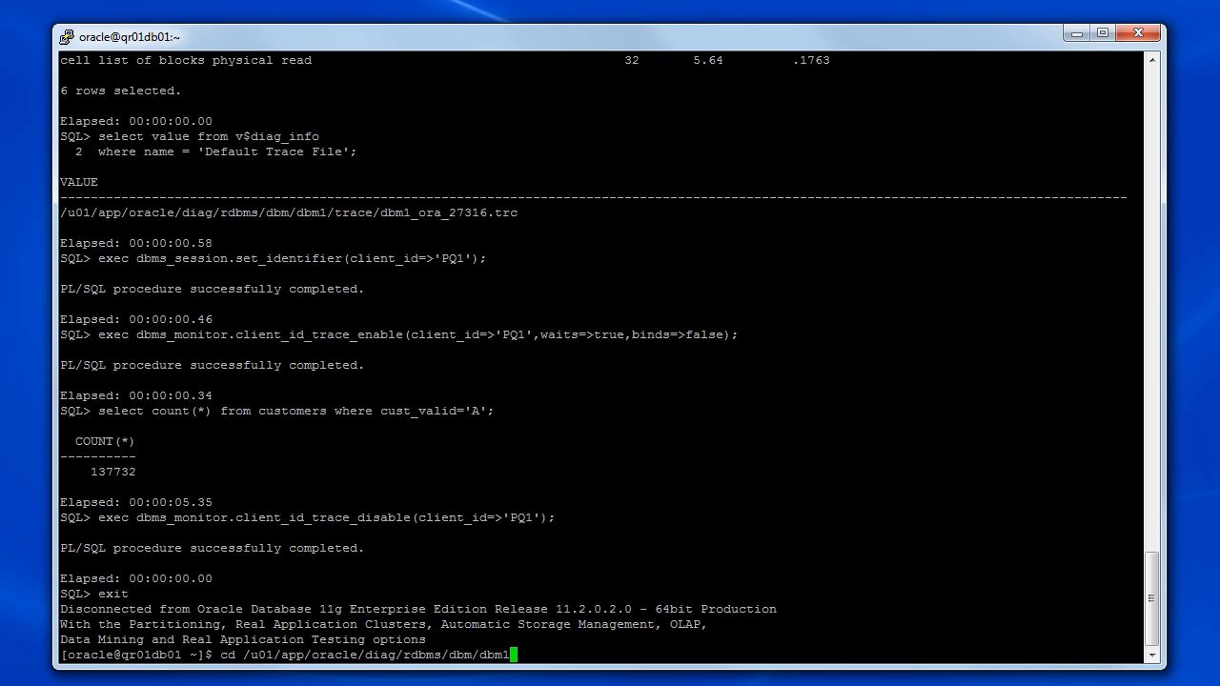
- Grep all trace files for "CLIENT ID:(PQ1)", finding three matching files
text(grep)
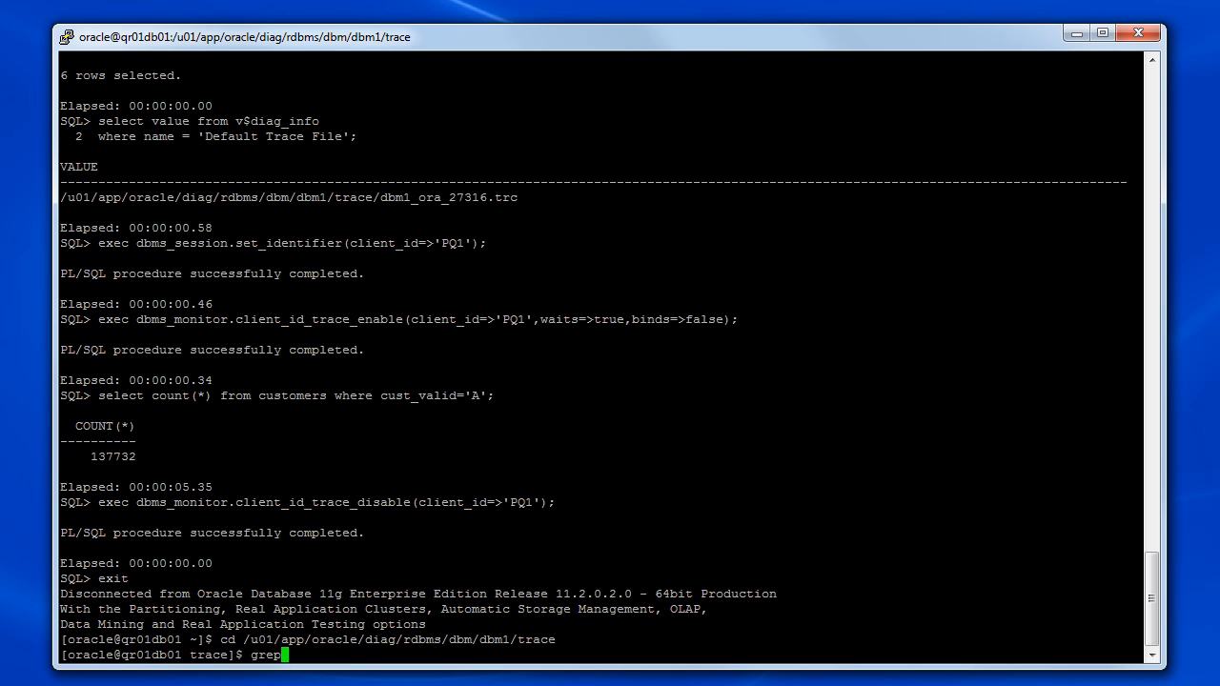
text("CLIENT)
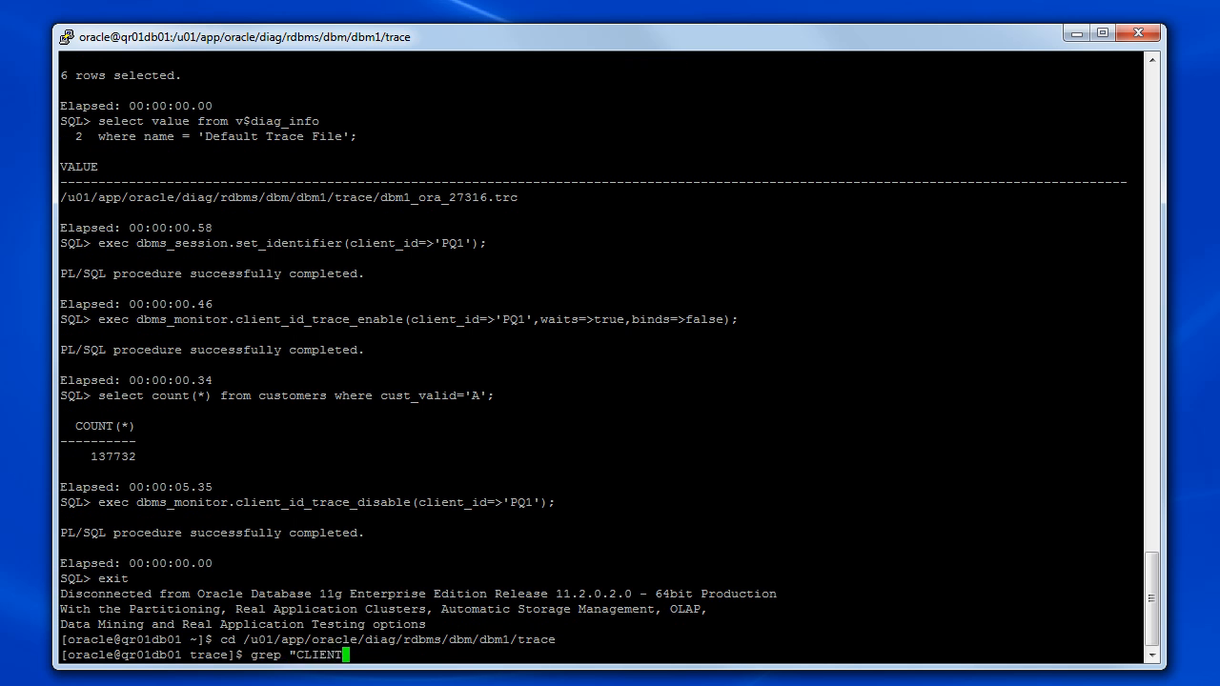
text(ID: ()
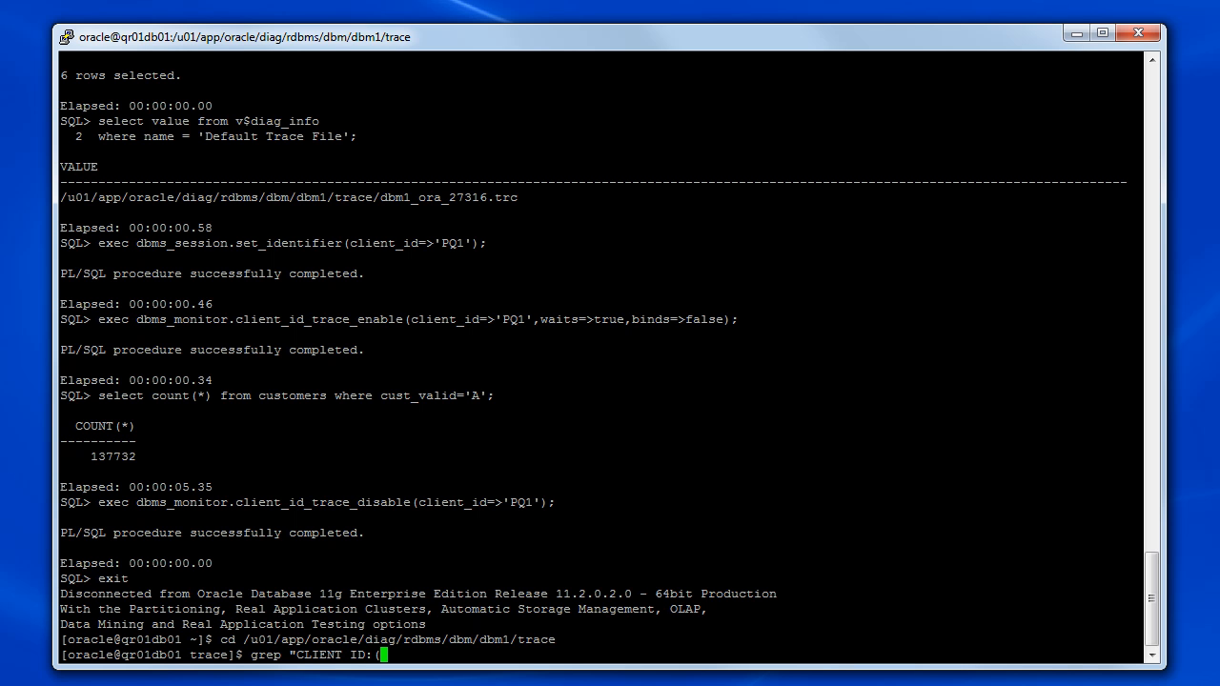
text(PQ1)" *)
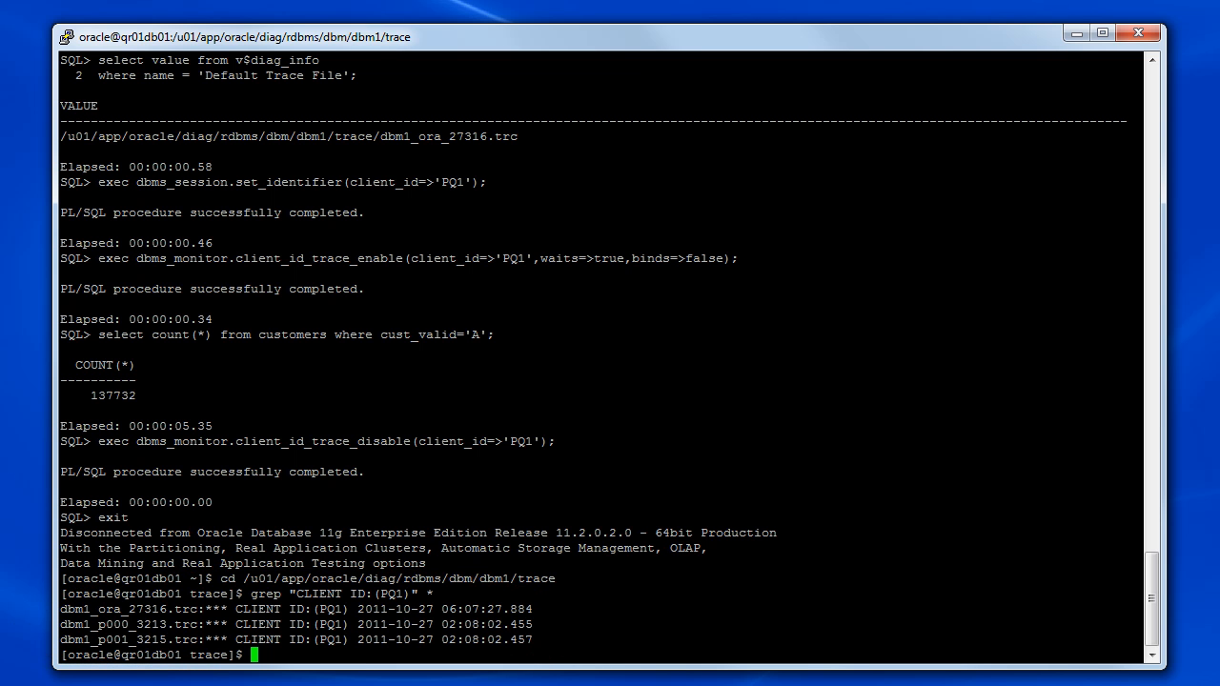
- Start vi on the dbm1_p000_3213 trace file
text(vi)
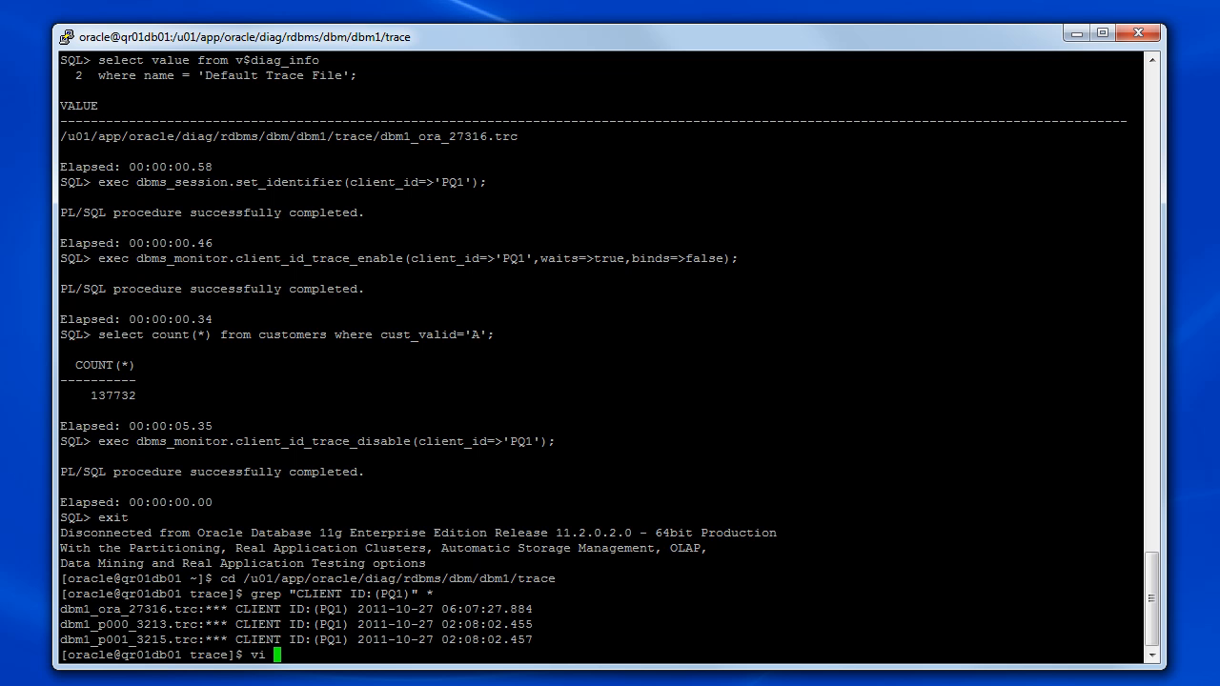
text(dbm1_p000)
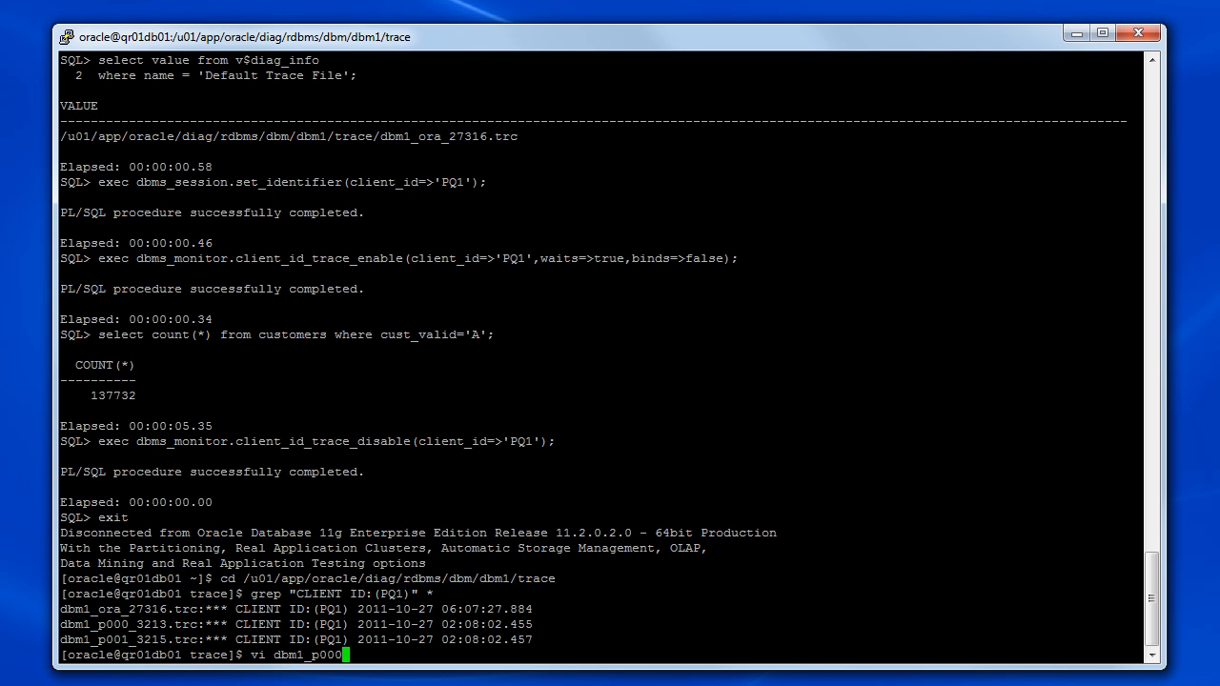
text(_3213.t)
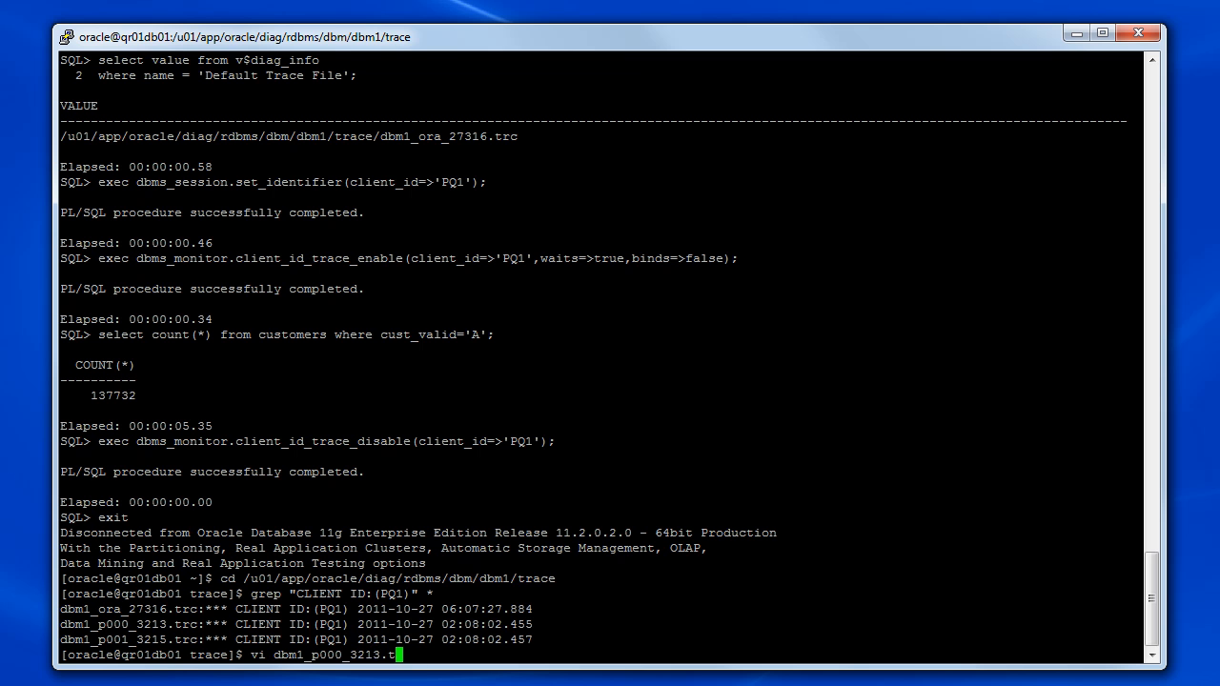